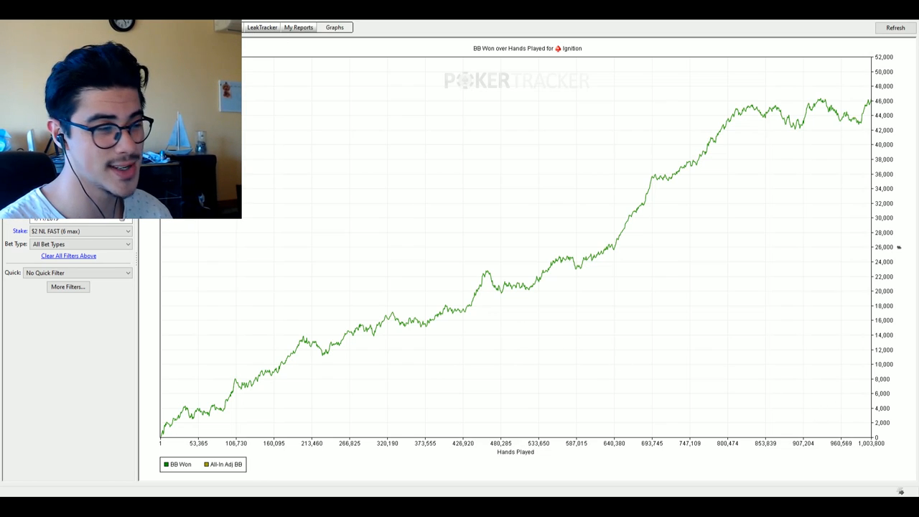
mouse_move(644, 257)
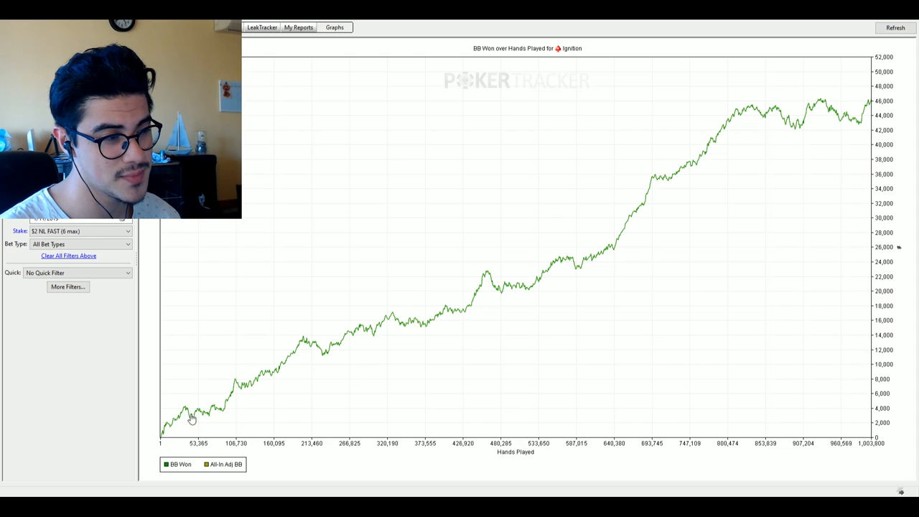
mouse_move(359, 333)
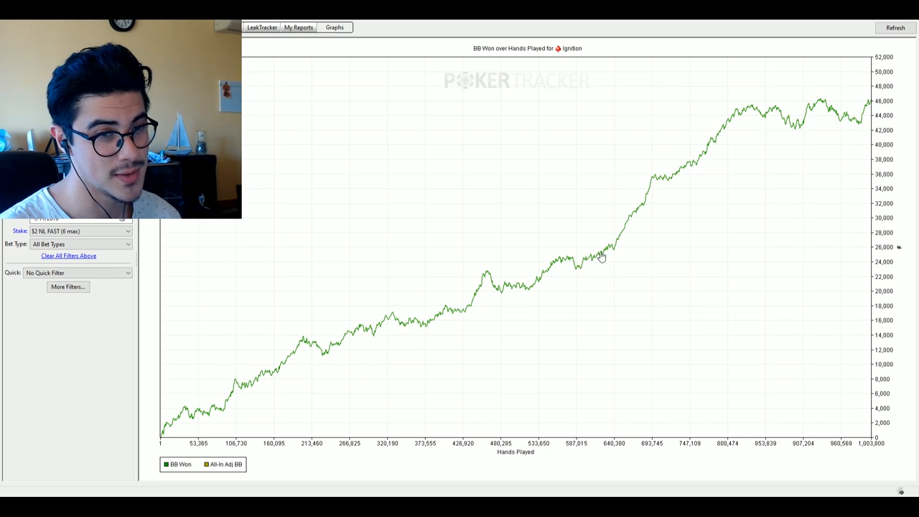
mouse_move(618, 247)
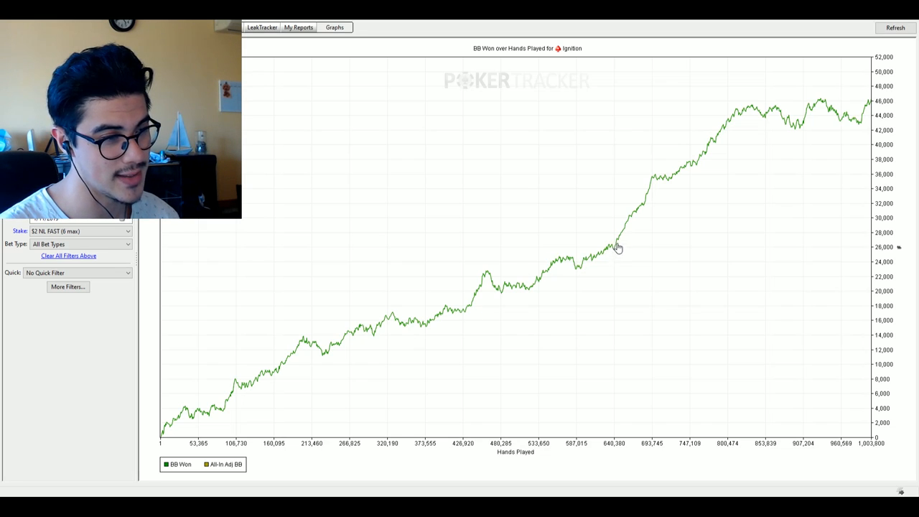
mouse_move(652, 188)
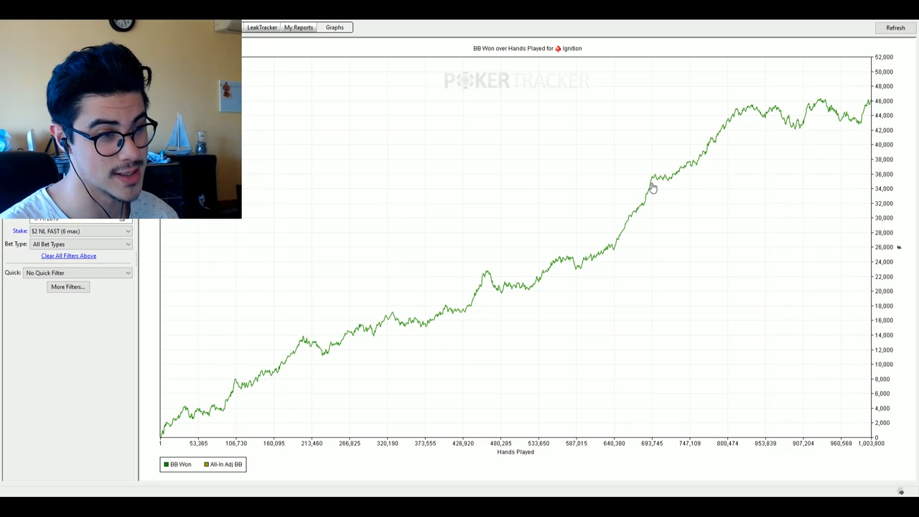
mouse_move(737, 112)
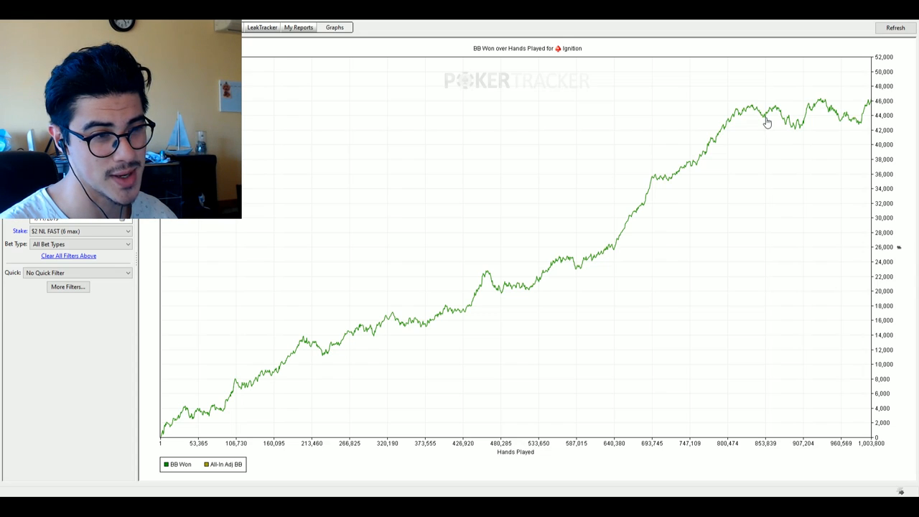
mouse_move(781, 116)
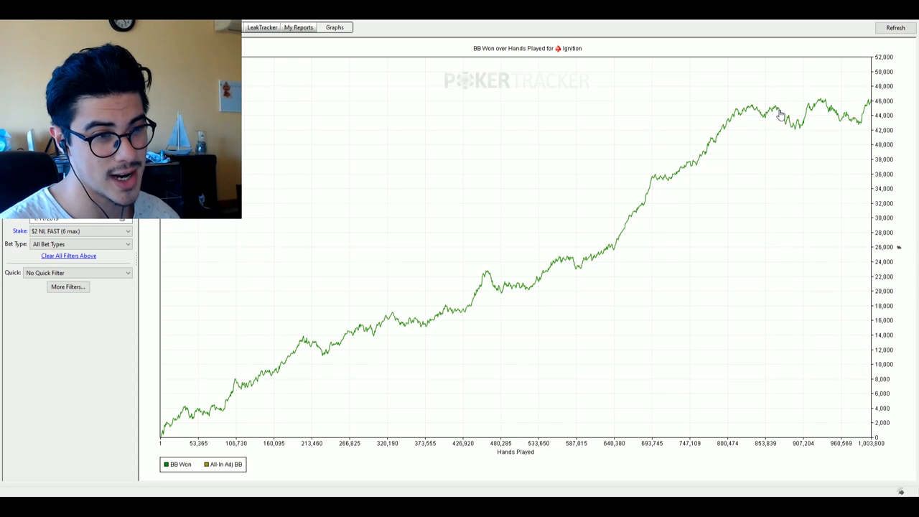
mouse_move(802, 133)
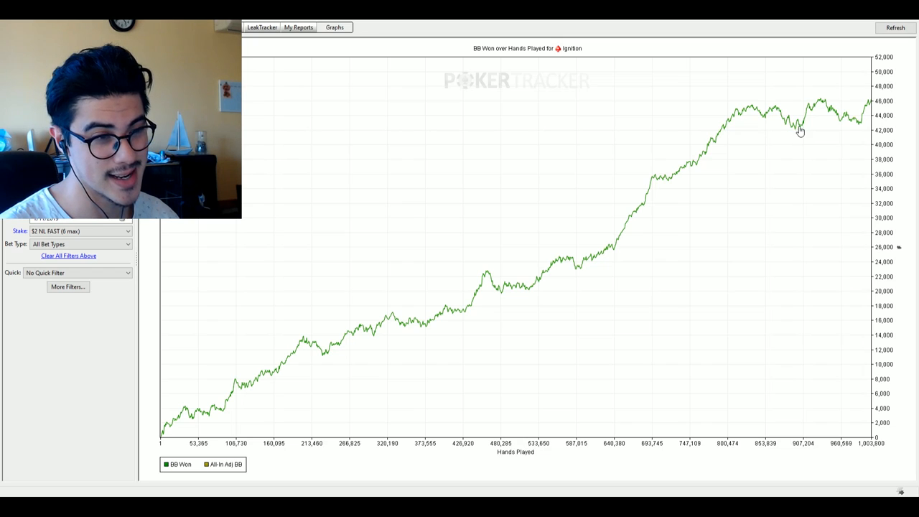
mouse_move(839, 120)
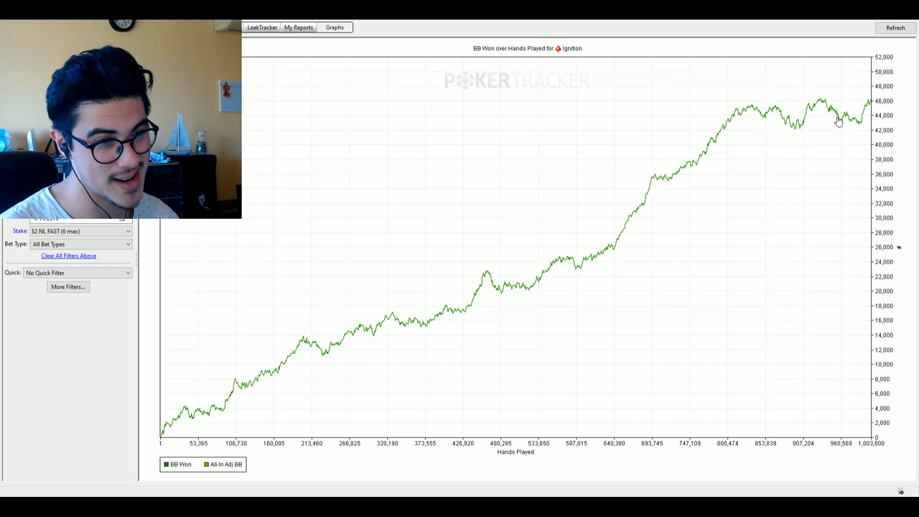
mouse_move(826, 103)
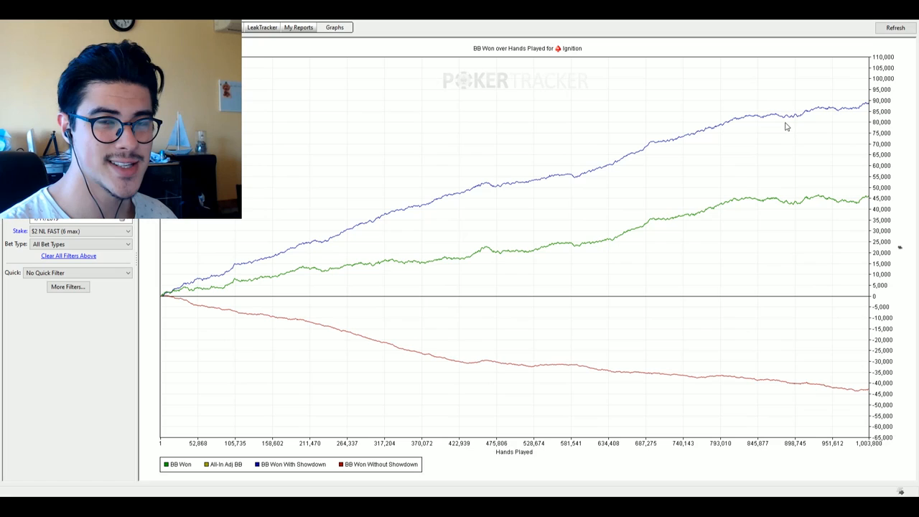
mouse_move(609, 230)
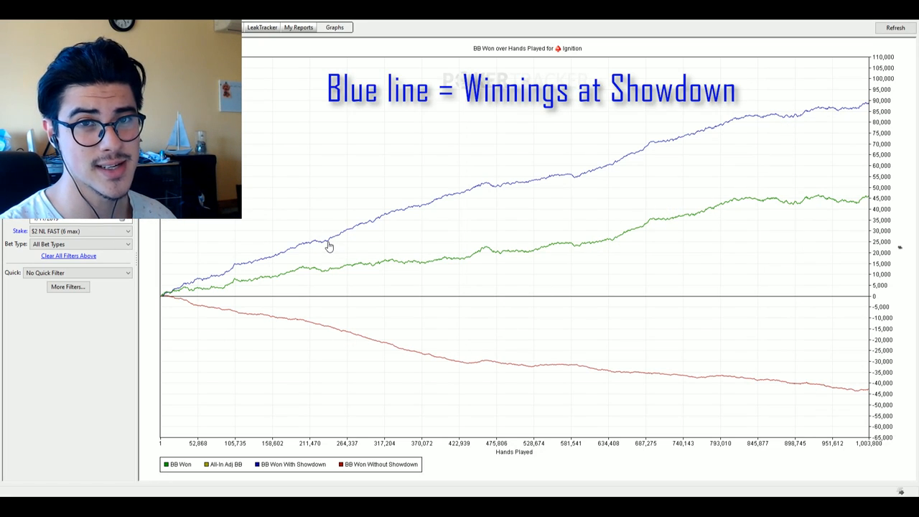
mouse_move(371, 234)
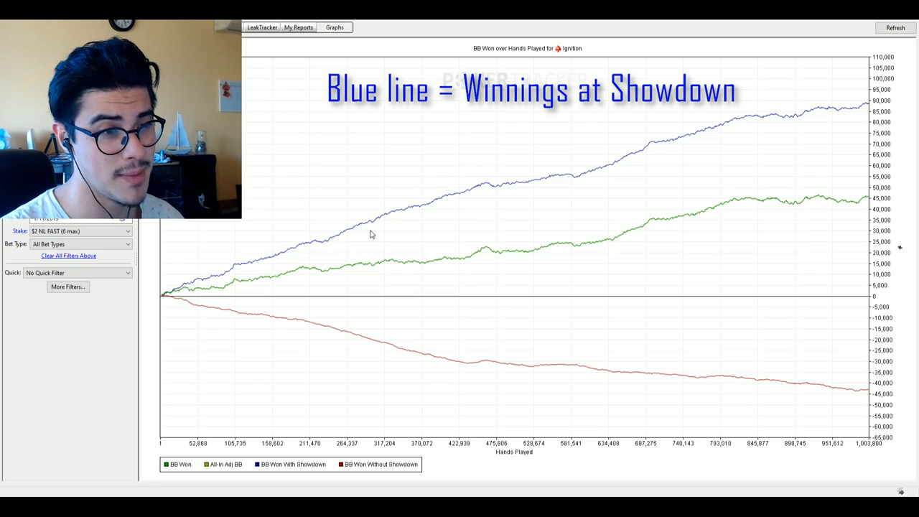
mouse_move(598, 178)
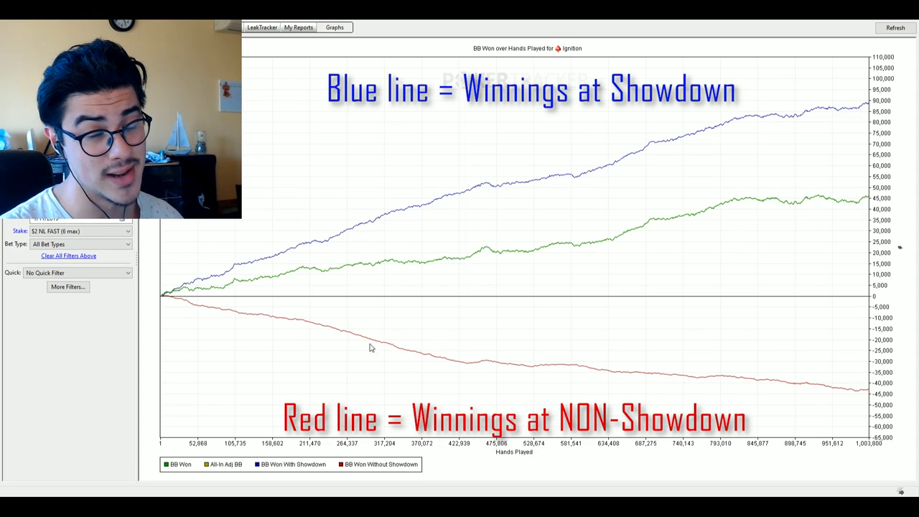
mouse_move(614, 385)
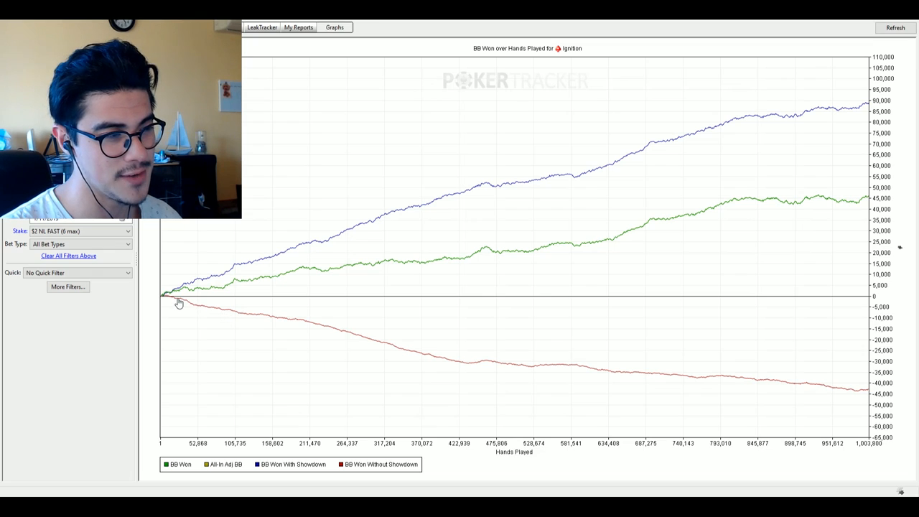
mouse_move(209, 318)
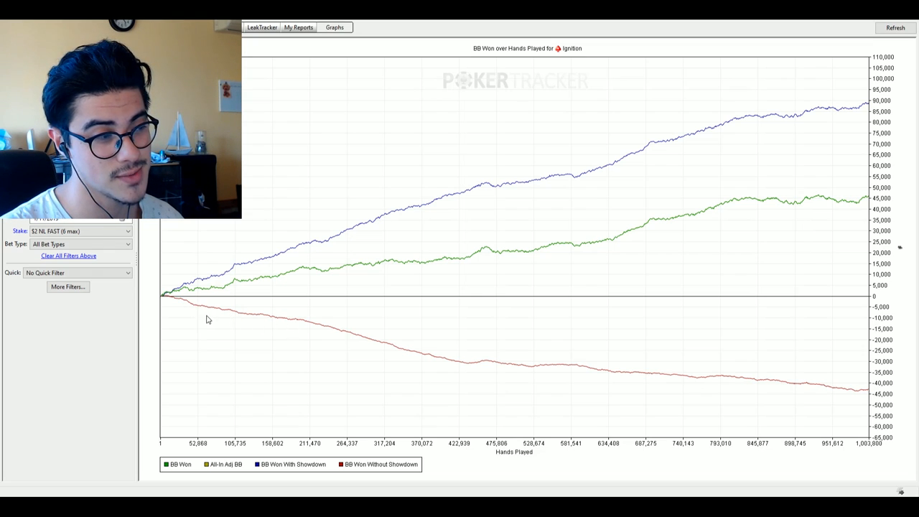
mouse_move(305, 325)
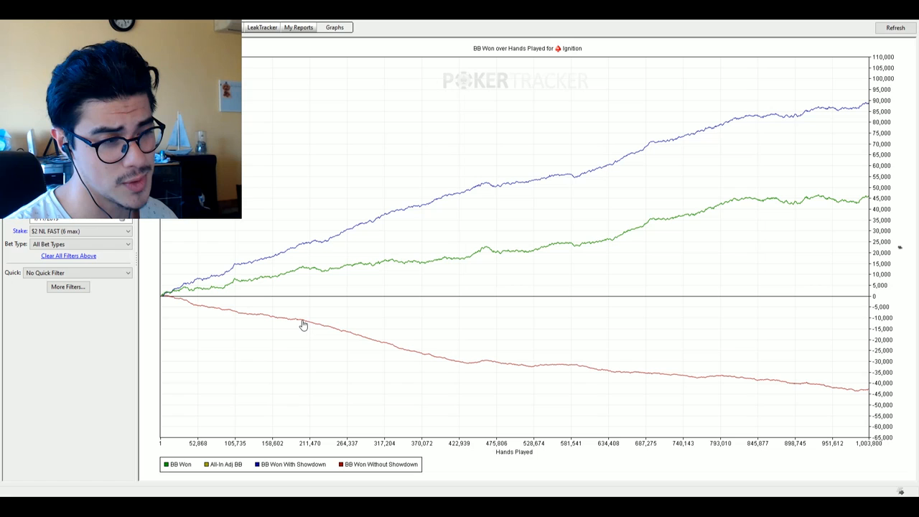
mouse_move(270, 327)
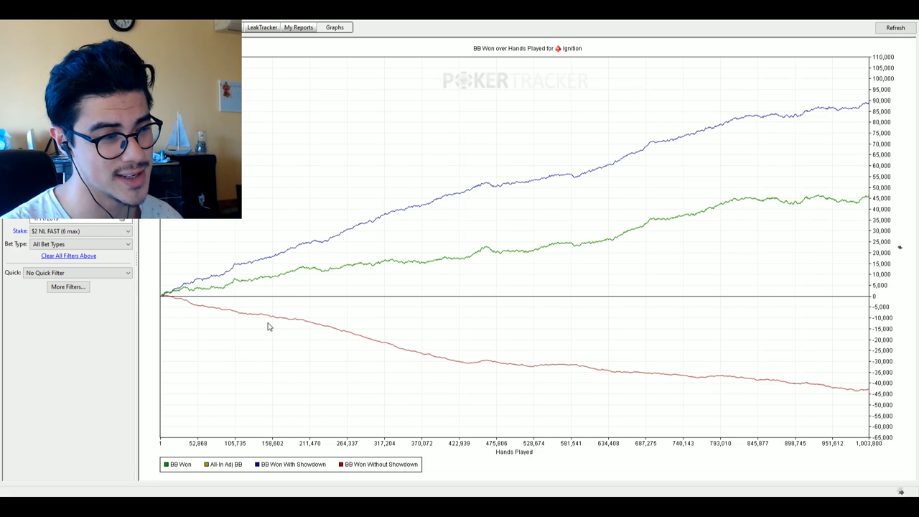
mouse_move(345, 374)
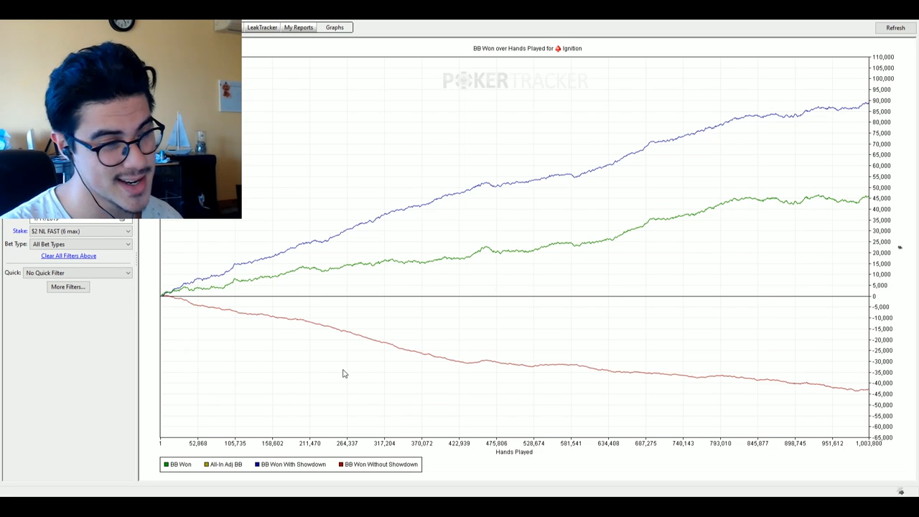
mouse_move(388, 240)
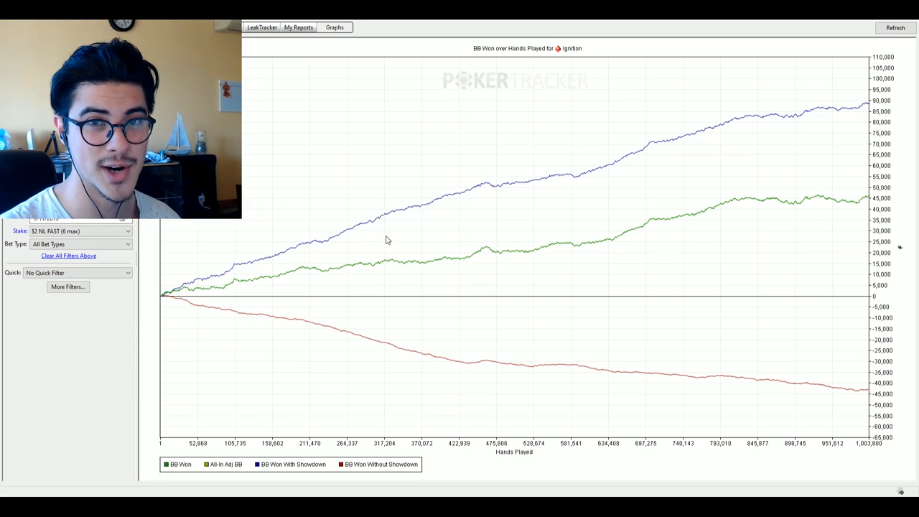
mouse_move(672, 344)
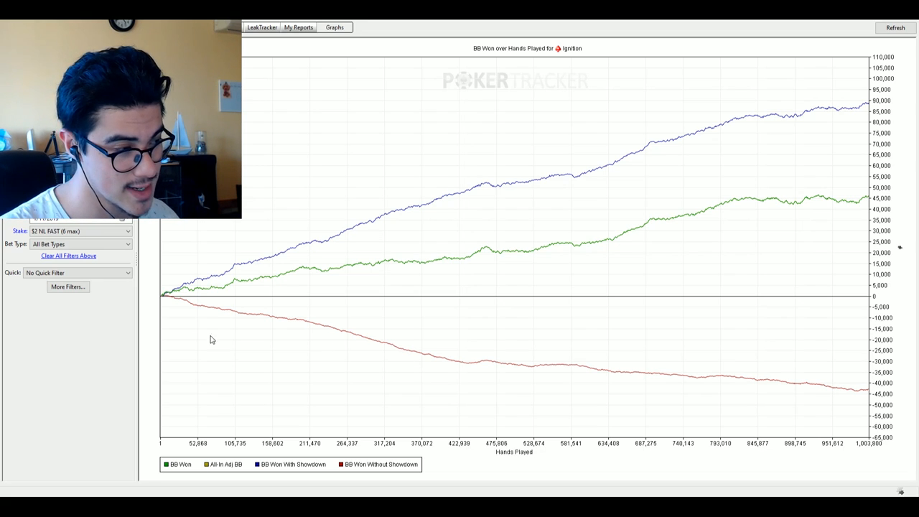
mouse_move(339, 330)
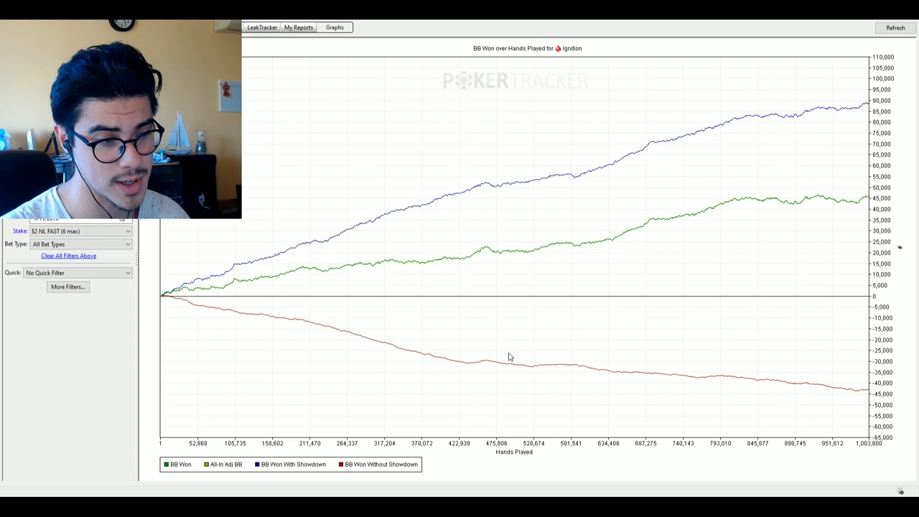
mouse_move(534, 373)
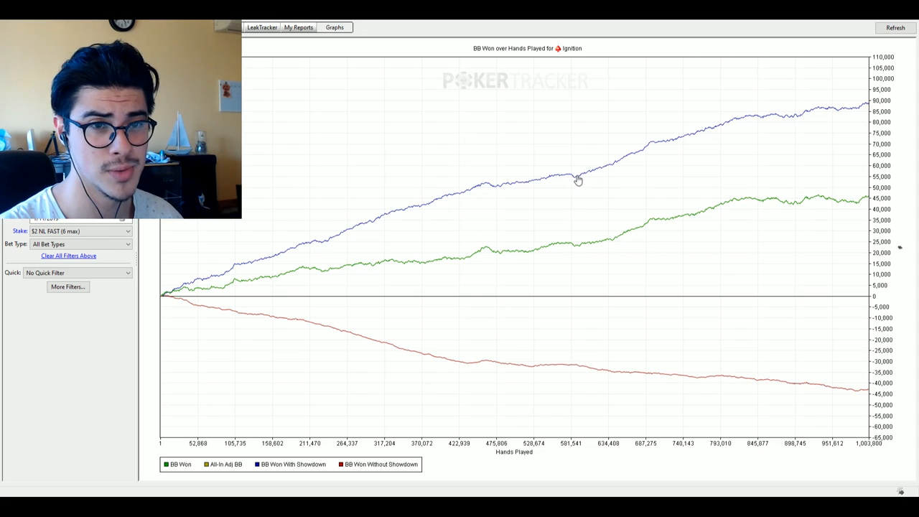
mouse_move(569, 370)
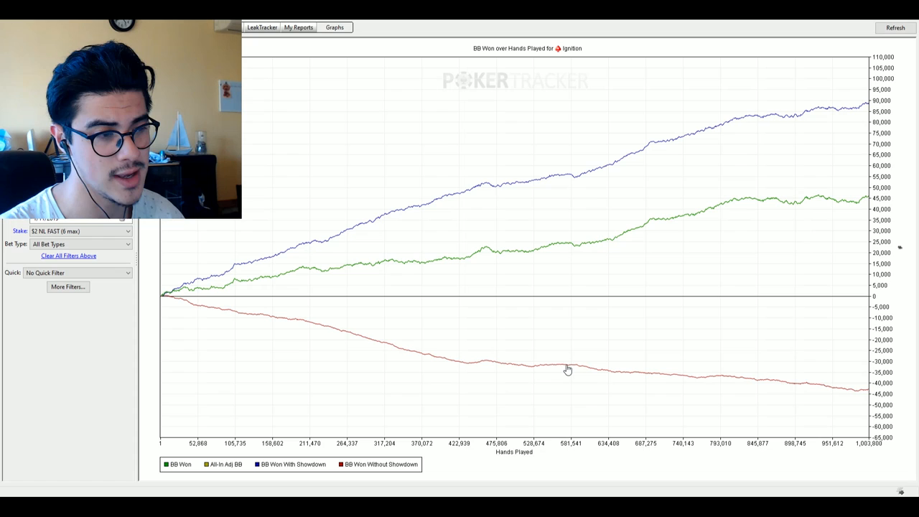
mouse_move(551, 351)
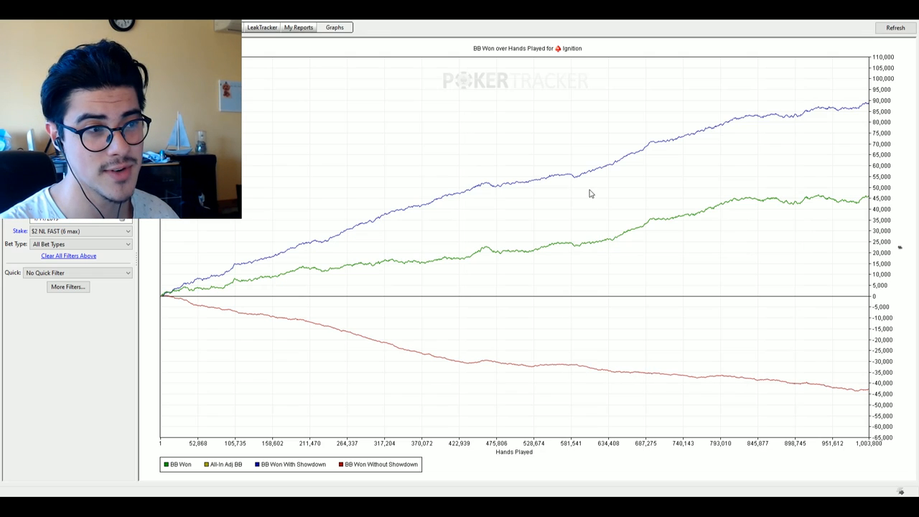
mouse_move(703, 181)
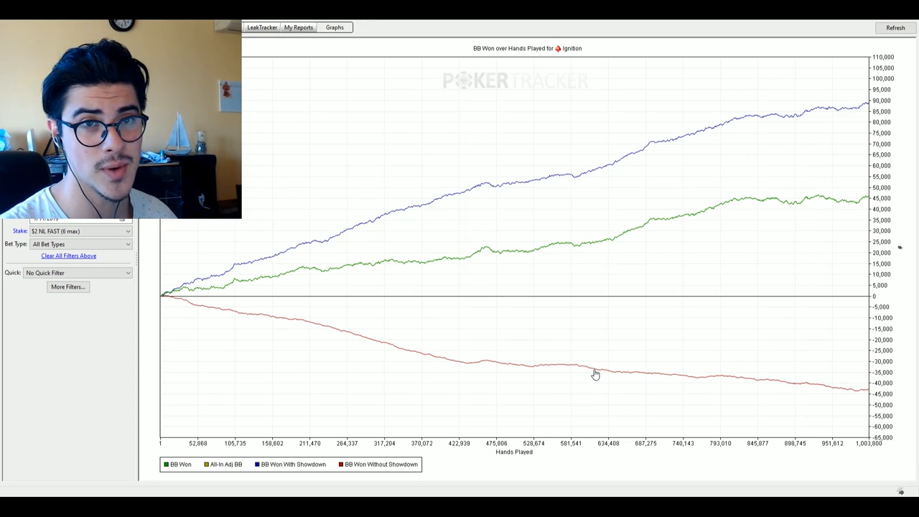
mouse_move(543, 371)
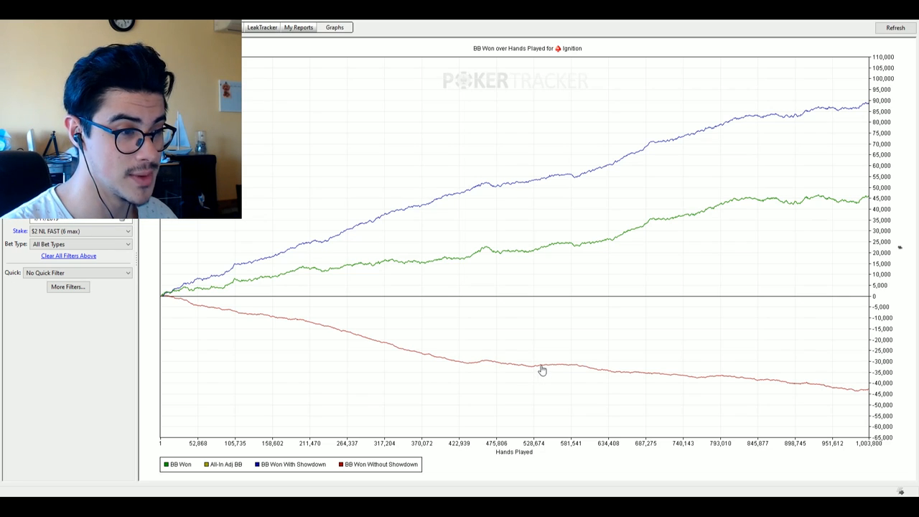
mouse_move(603, 375)
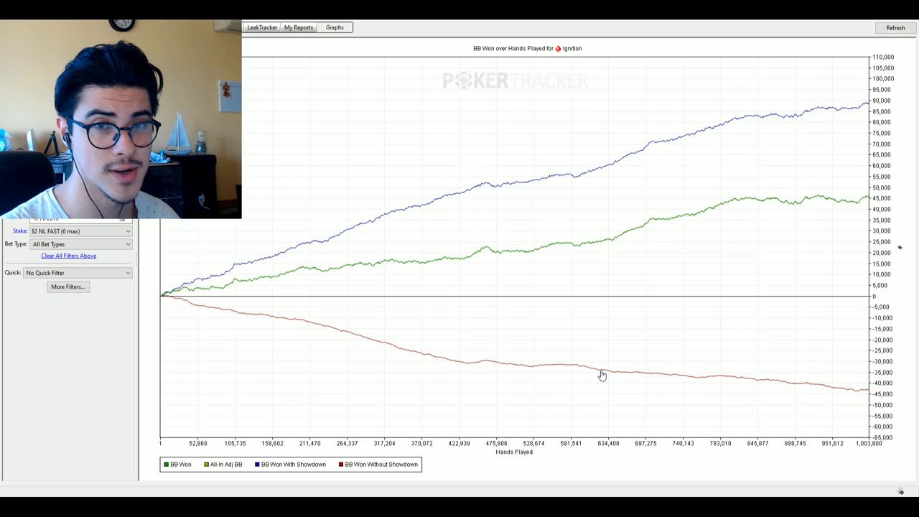
mouse_move(597, 374)
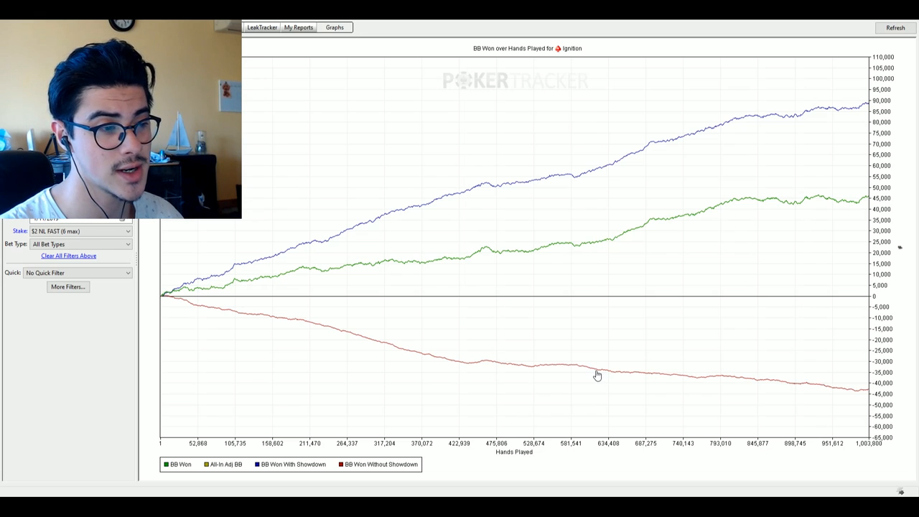
mouse_move(229, 319)
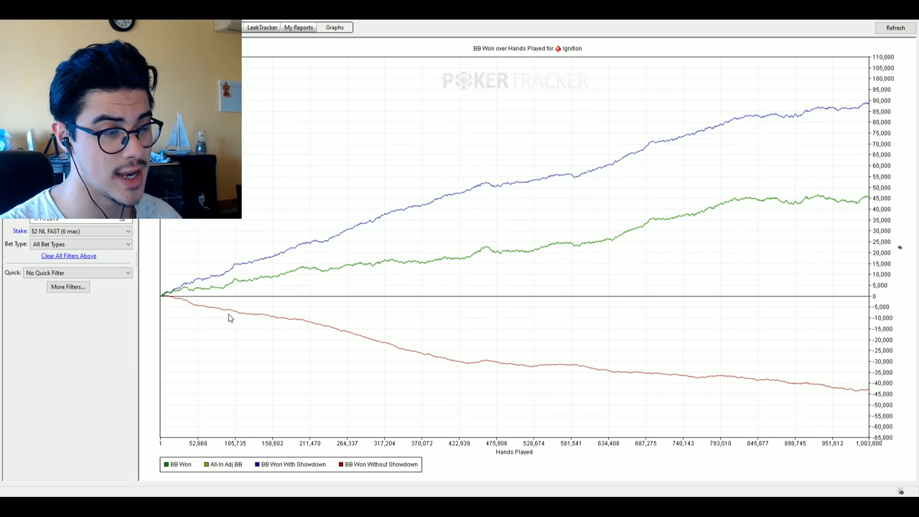
mouse_move(850, 347)
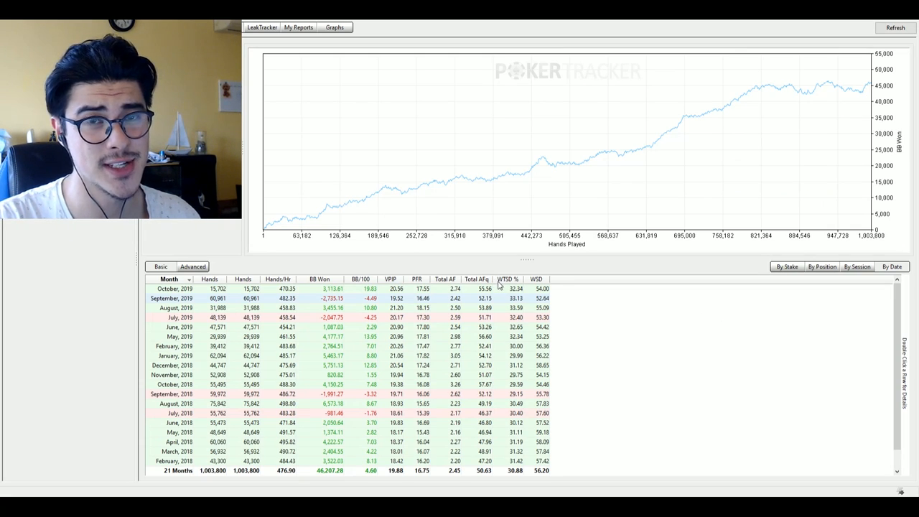
mouse_move(674, 382)
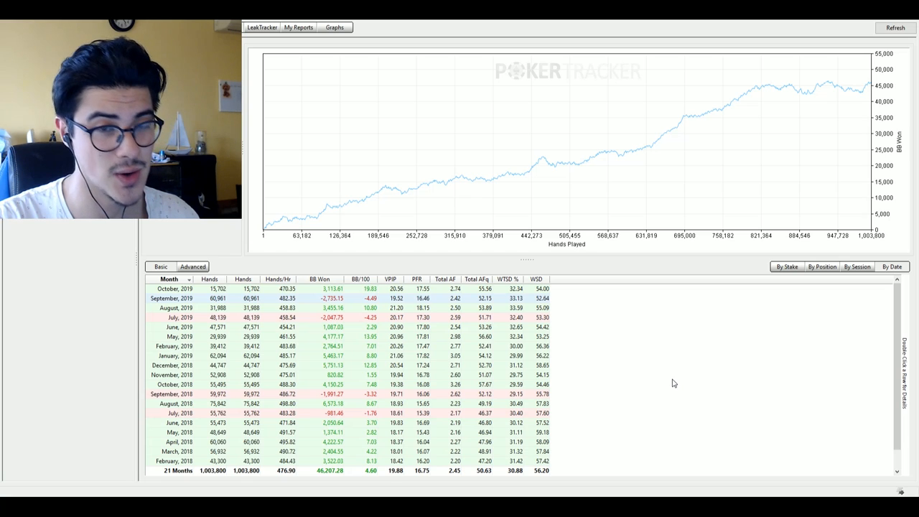
scroll(down, 3)
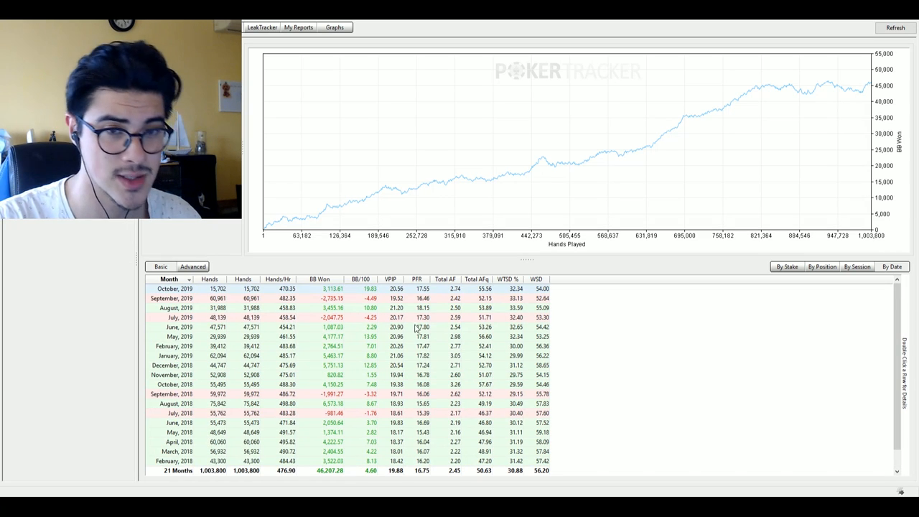
mouse_move(300, 356)
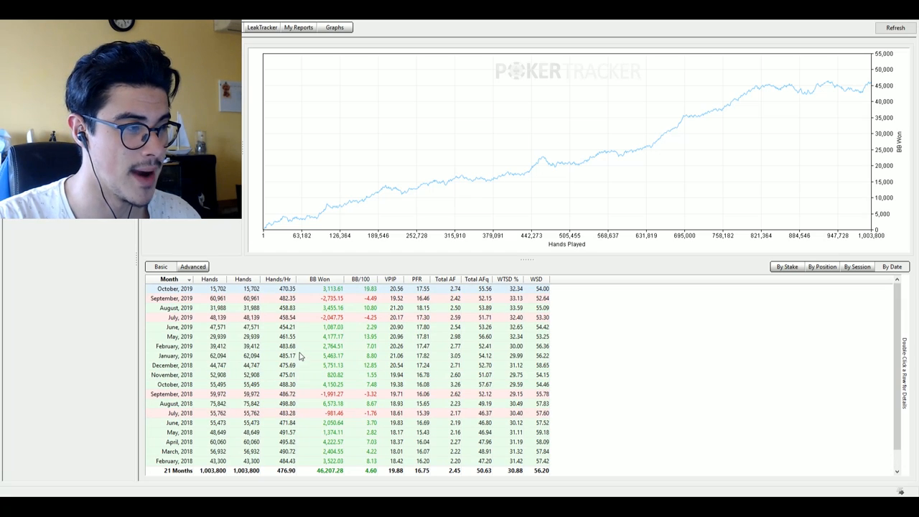
scroll(down, 3)
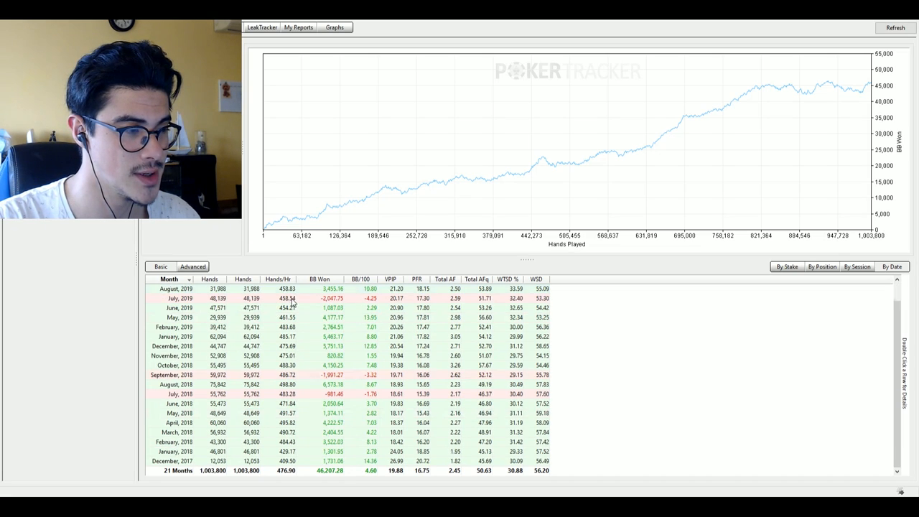
mouse_move(256, 459)
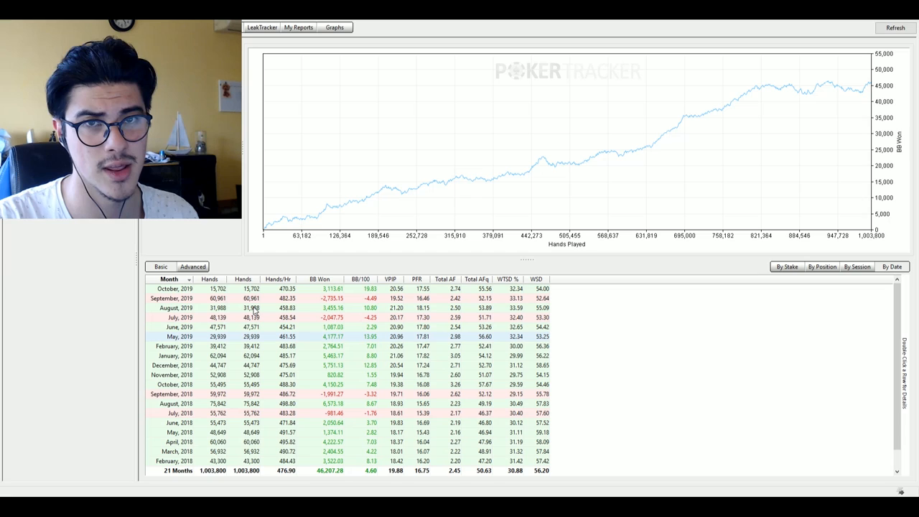
scroll(down, 3)
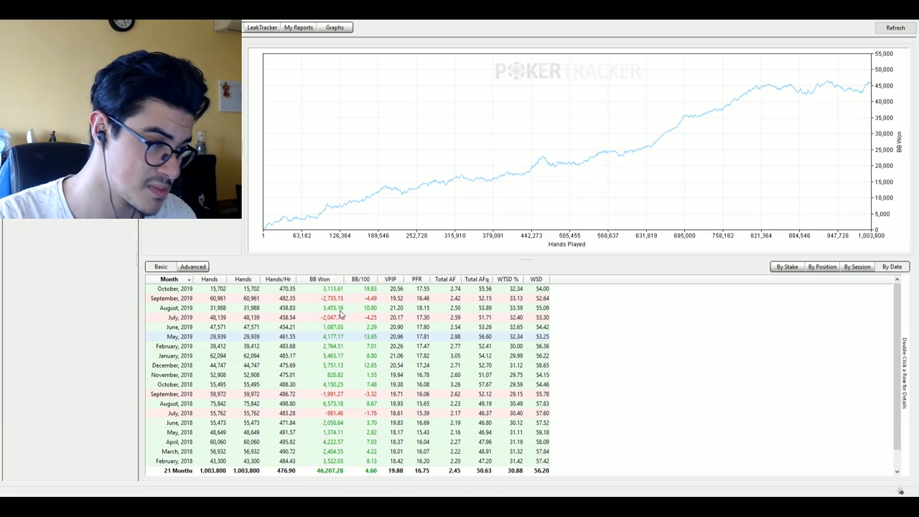
scroll(down, 3)
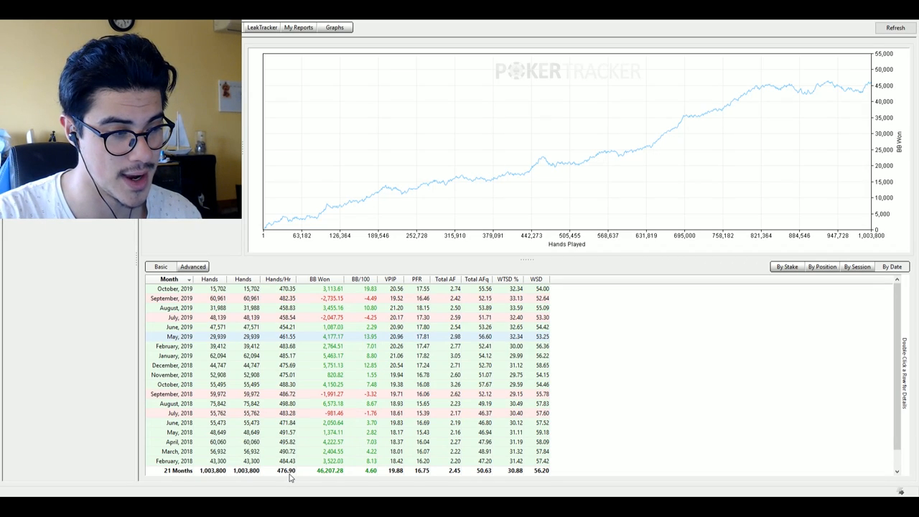
scroll(down, 3)
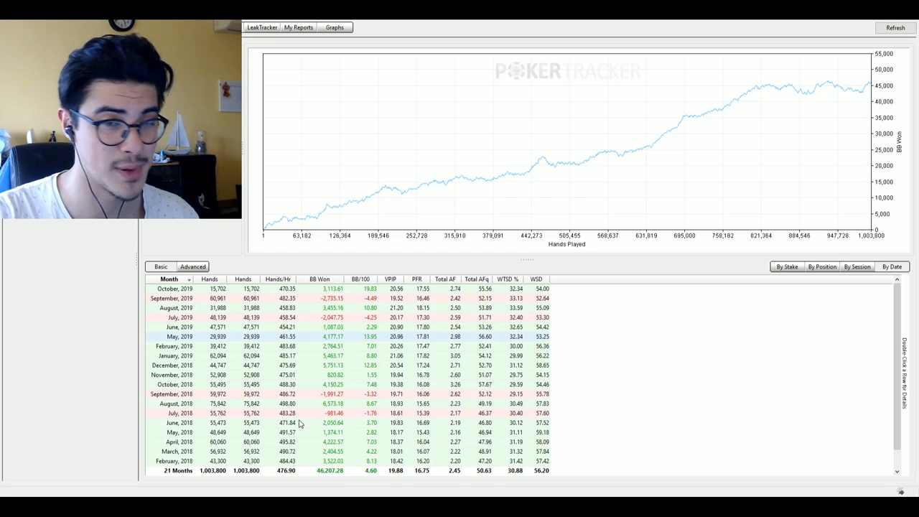
mouse_move(305, 374)
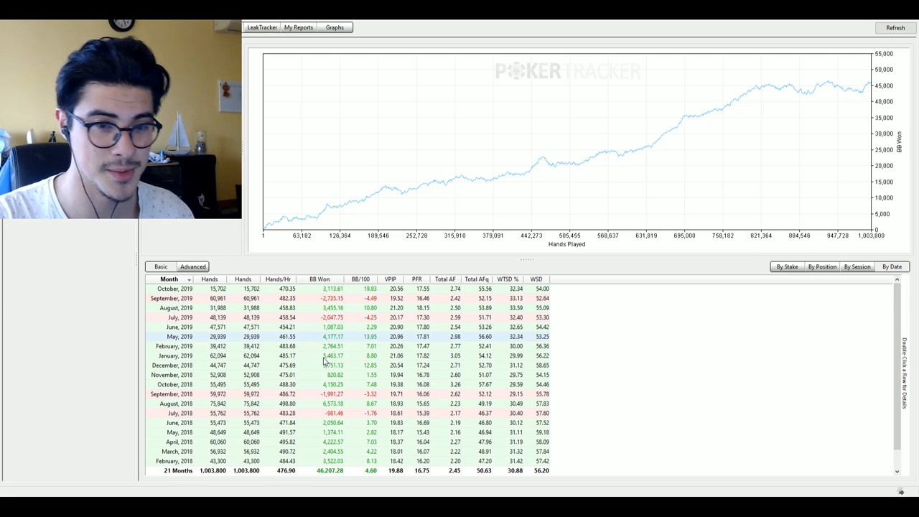
scroll(down, 3)
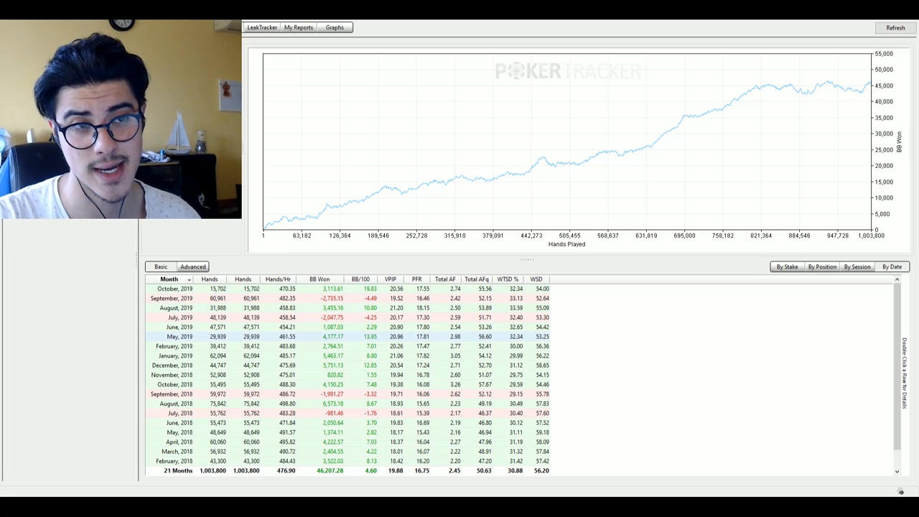
- Switch the results table to the By Position breakdown showing BTN, CO, MP, EP, BB and SB win rates
click(821, 265)
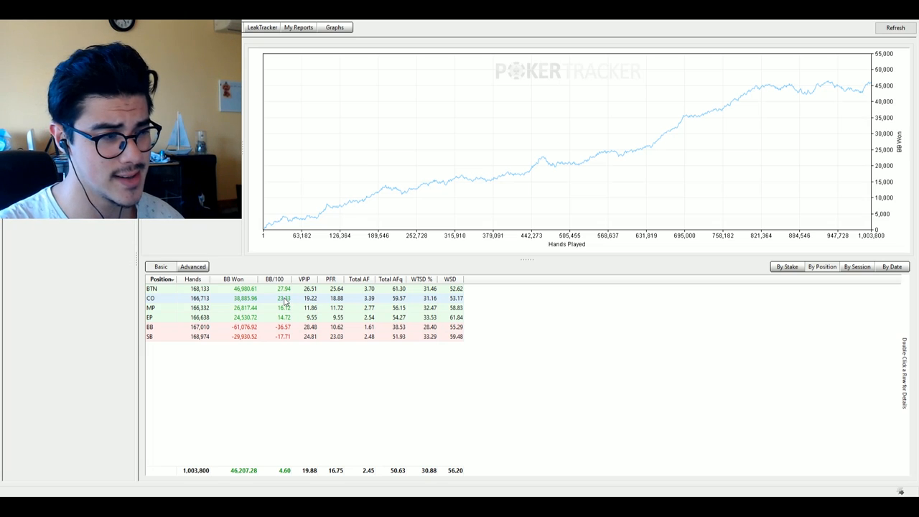
mouse_move(285, 296)
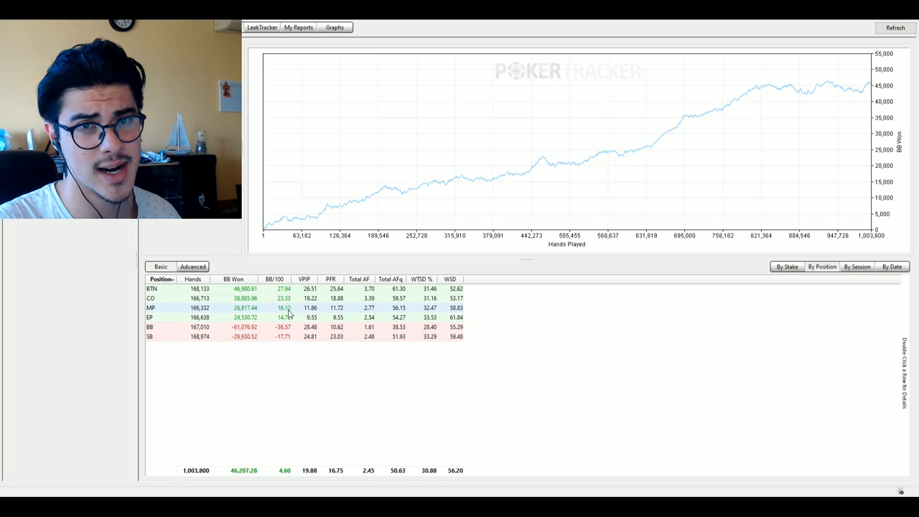
mouse_move(310, 317)
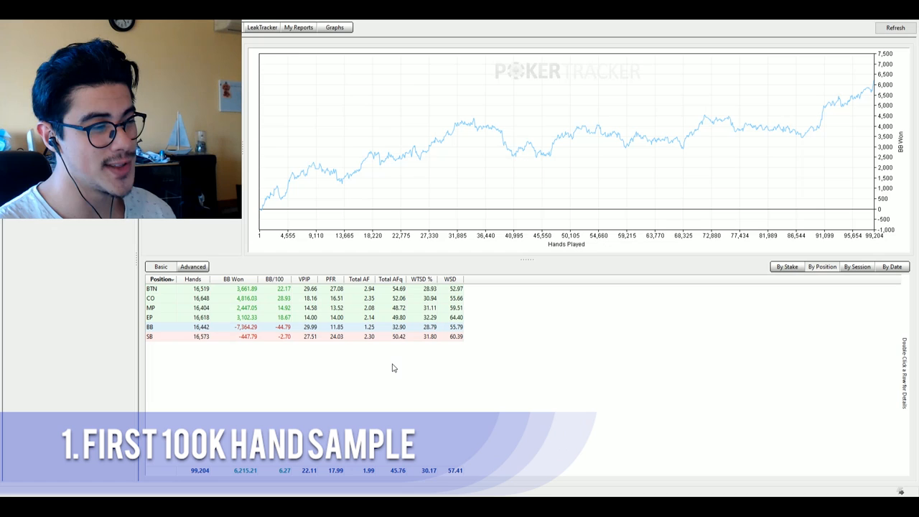
mouse_move(844, 129)
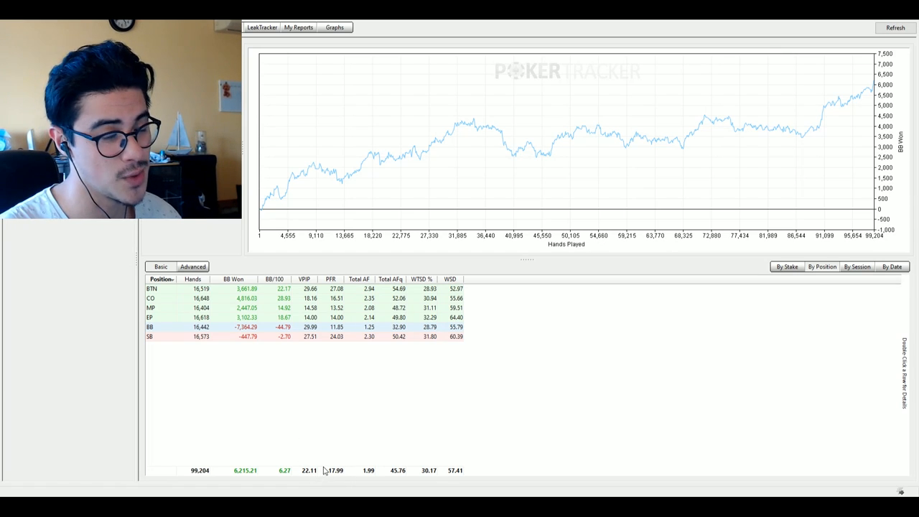
mouse_move(313, 453)
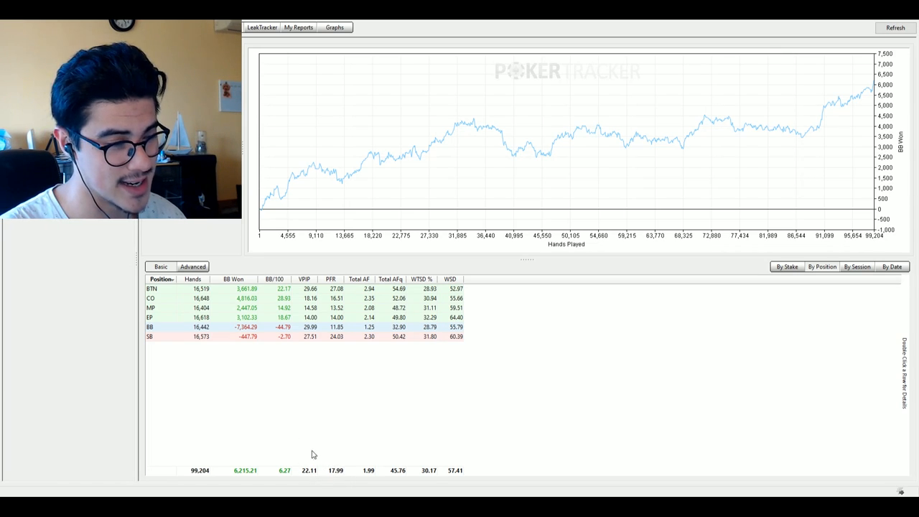
mouse_move(333, 459)
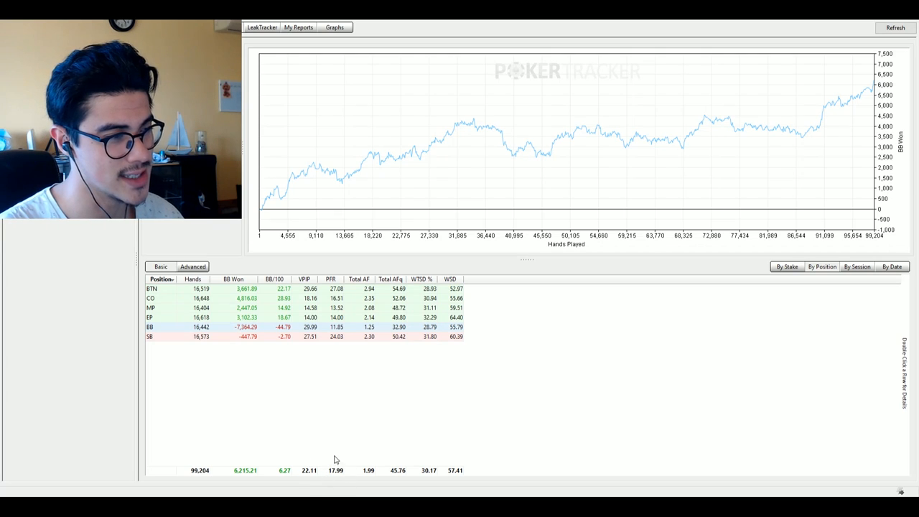
mouse_move(332, 405)
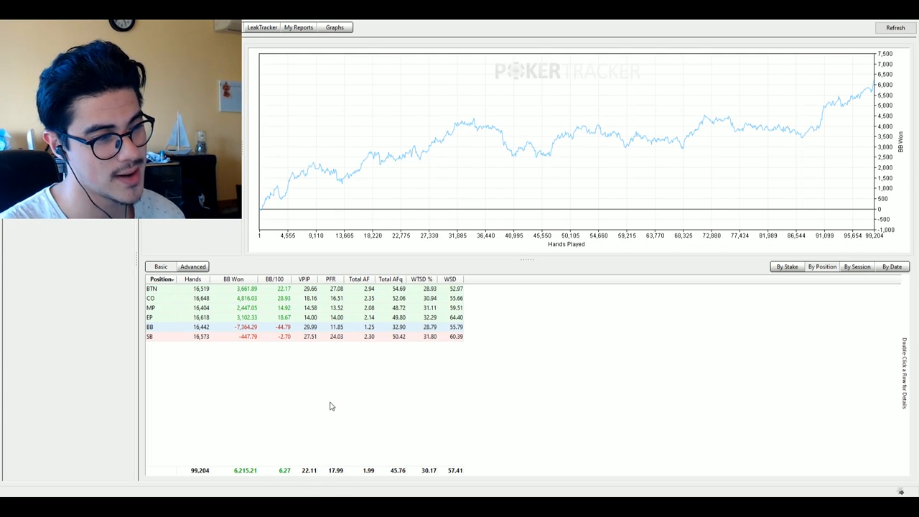
mouse_move(319, 481)
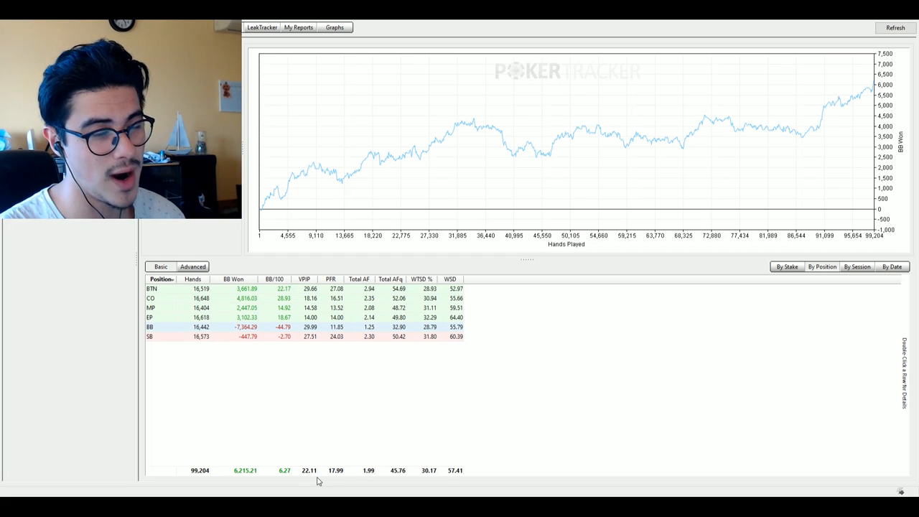
mouse_move(379, 417)
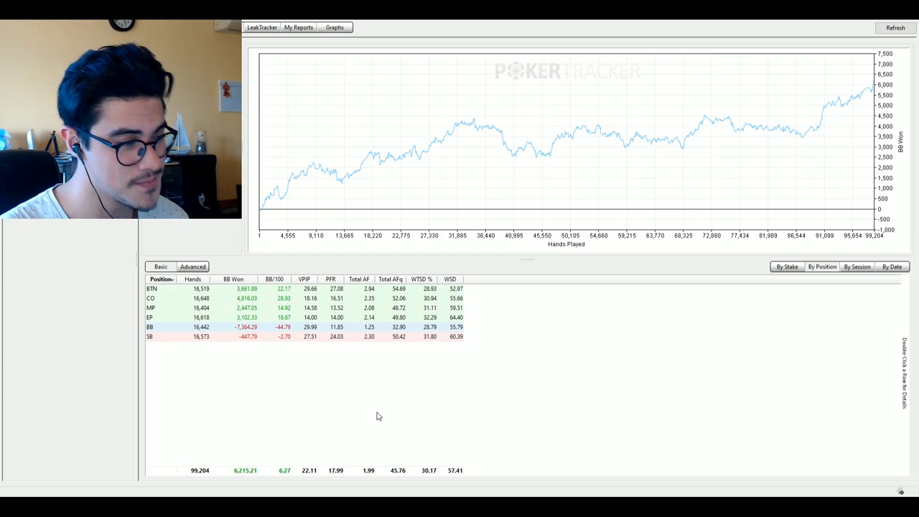
mouse_move(315, 451)
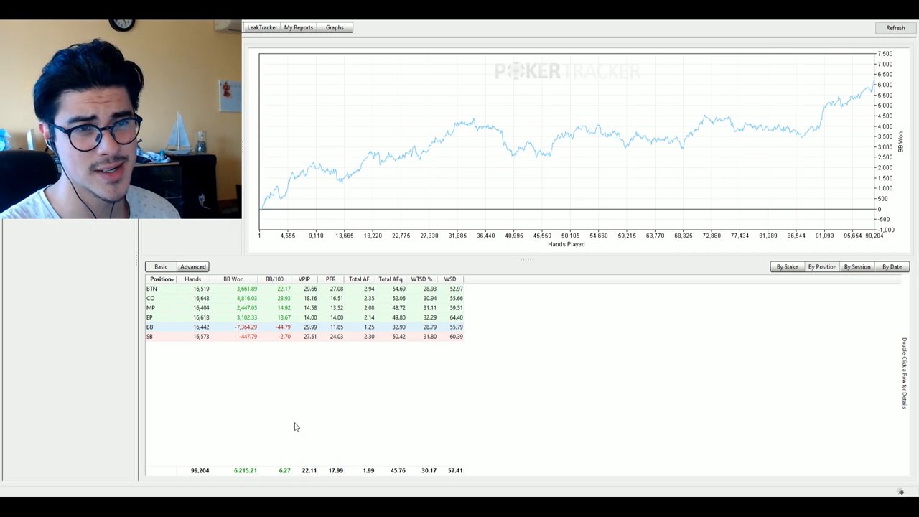
mouse_move(370, 419)
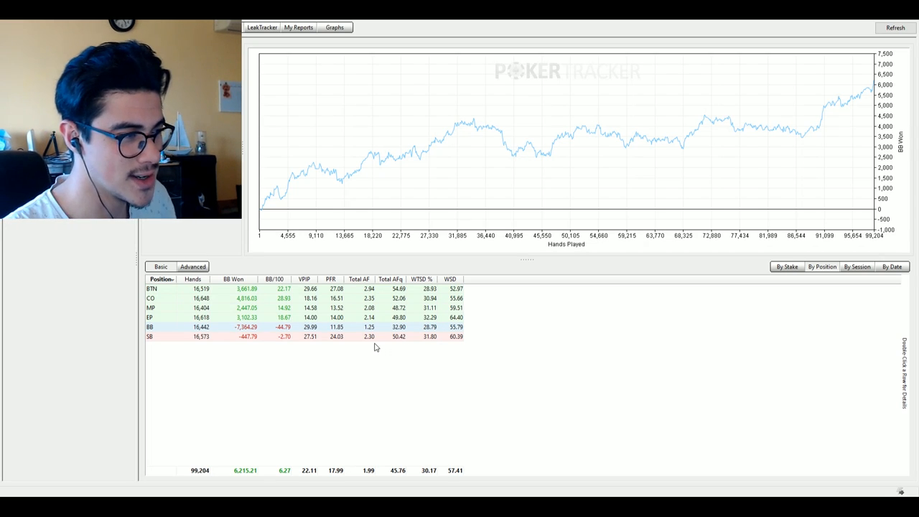
mouse_move(296, 322)
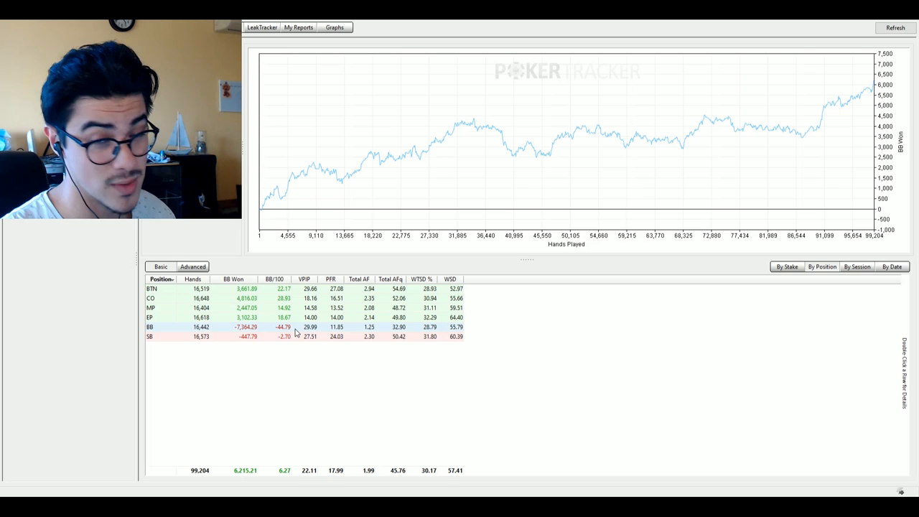
mouse_move(311, 328)
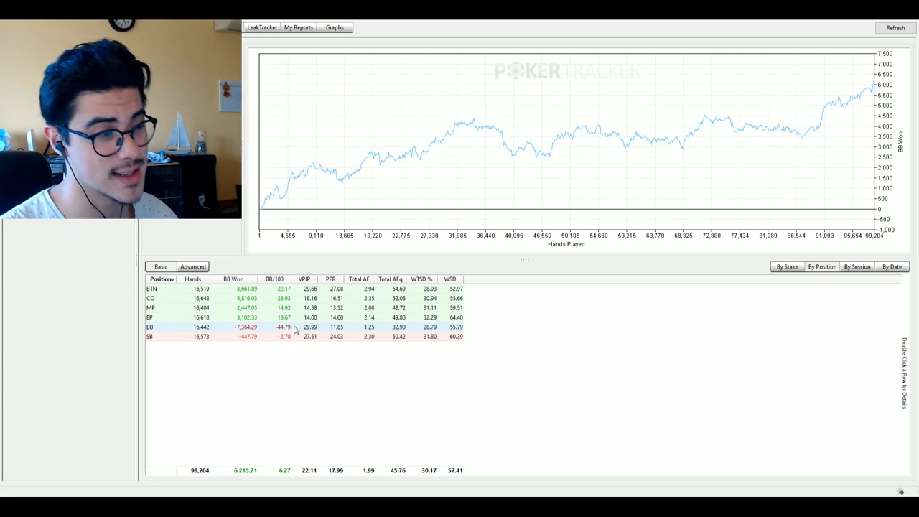
mouse_move(286, 320)
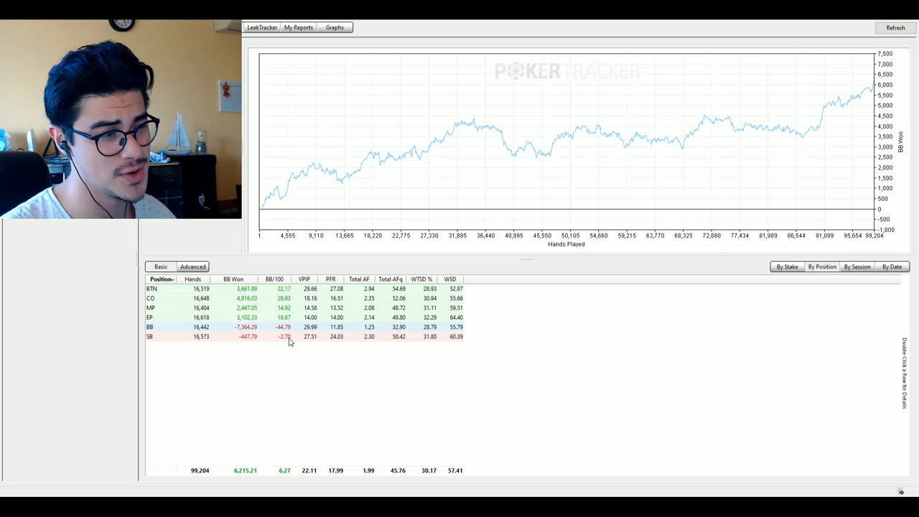
mouse_move(341, 362)
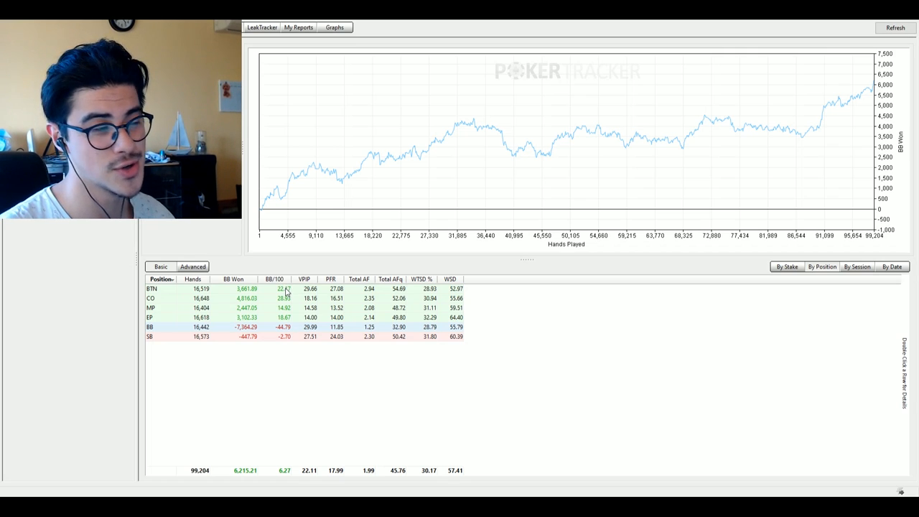
mouse_move(283, 293)
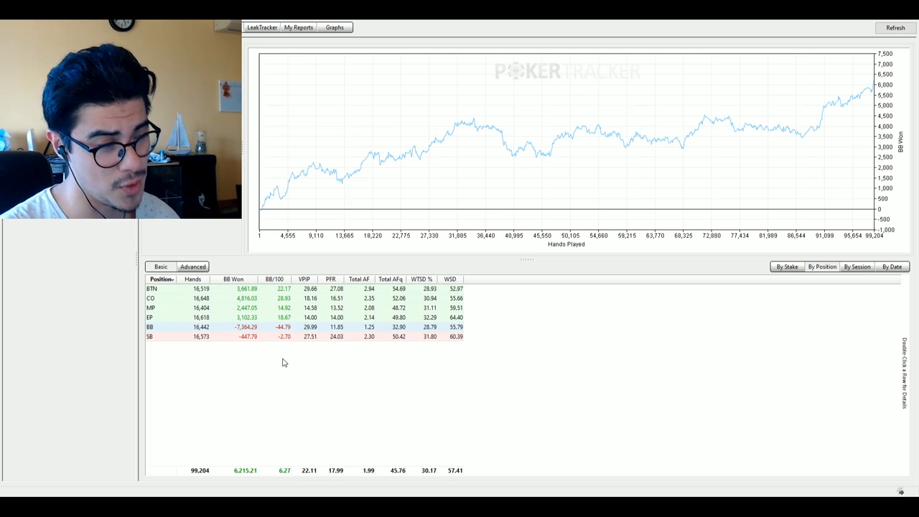
mouse_move(293, 477)
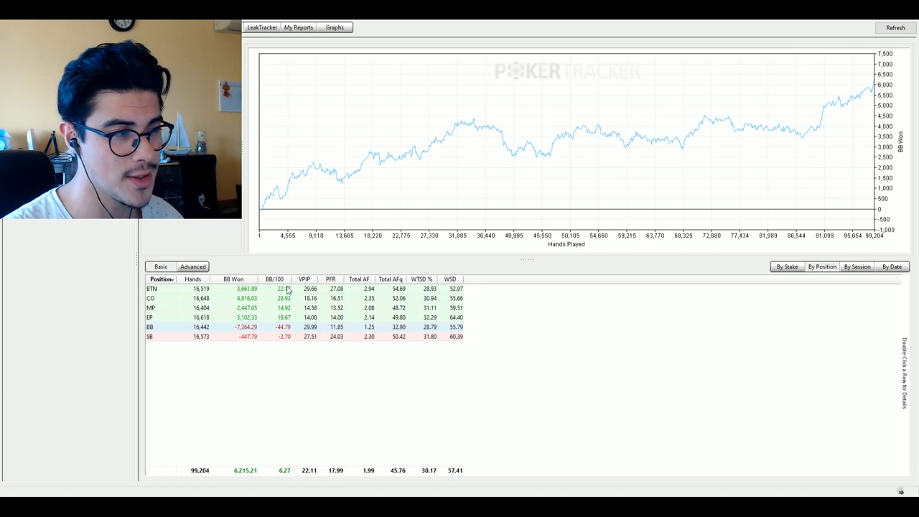
mouse_move(233, 305)
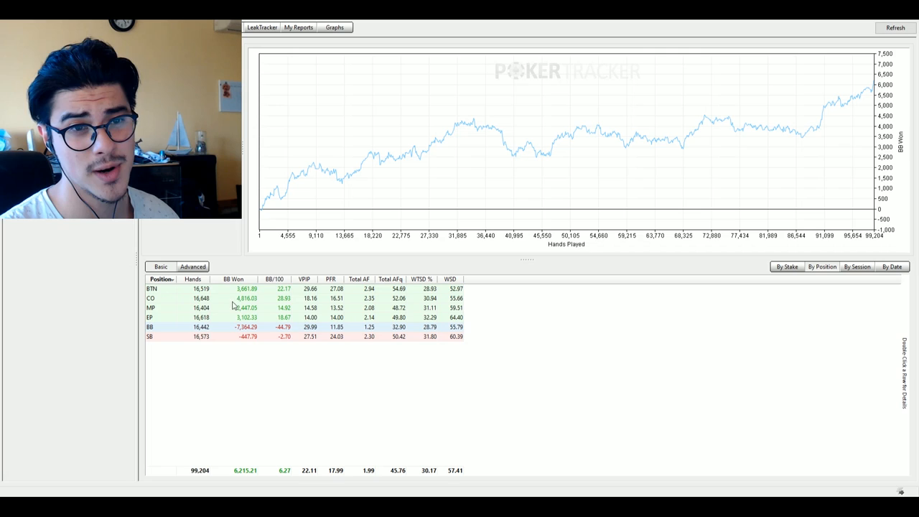
mouse_move(287, 297)
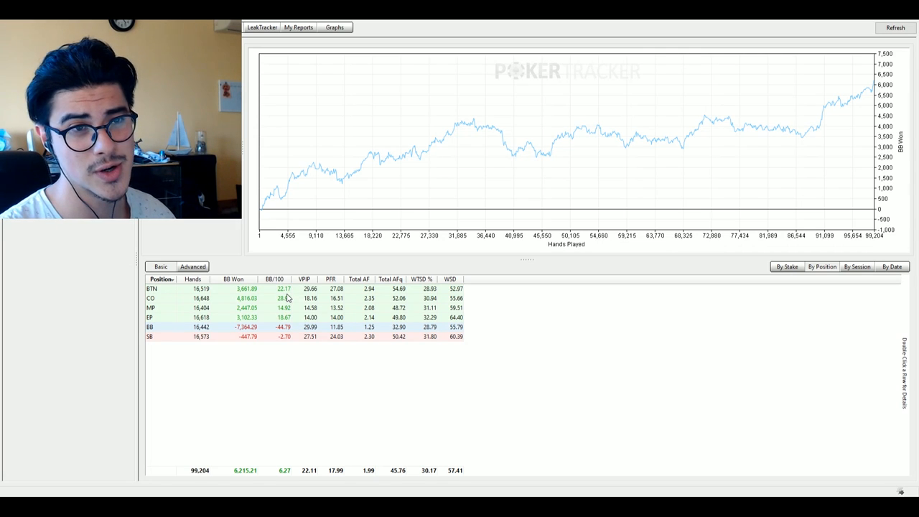
mouse_move(276, 272)
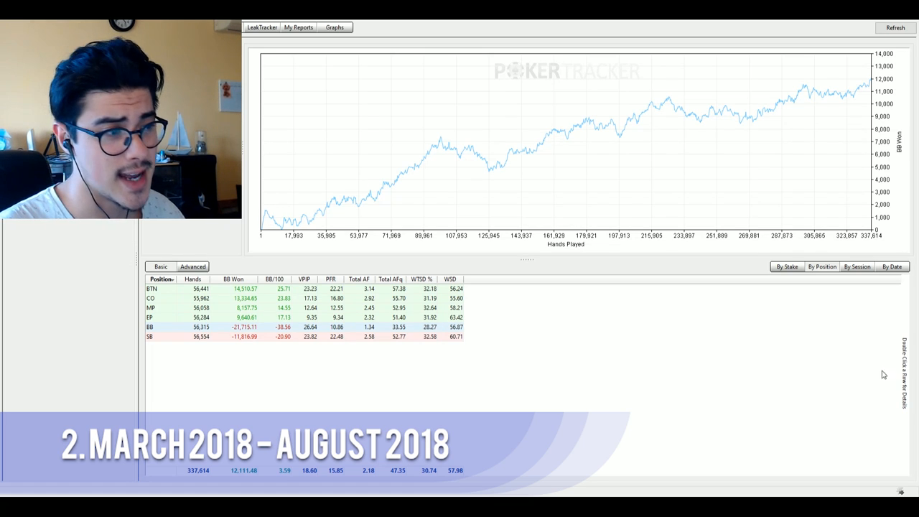
mouse_move(602, 207)
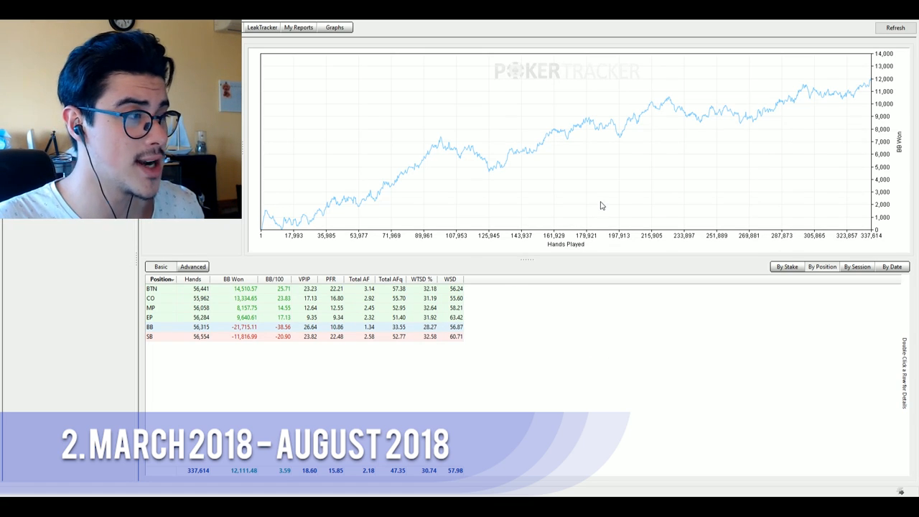
mouse_move(606, 207)
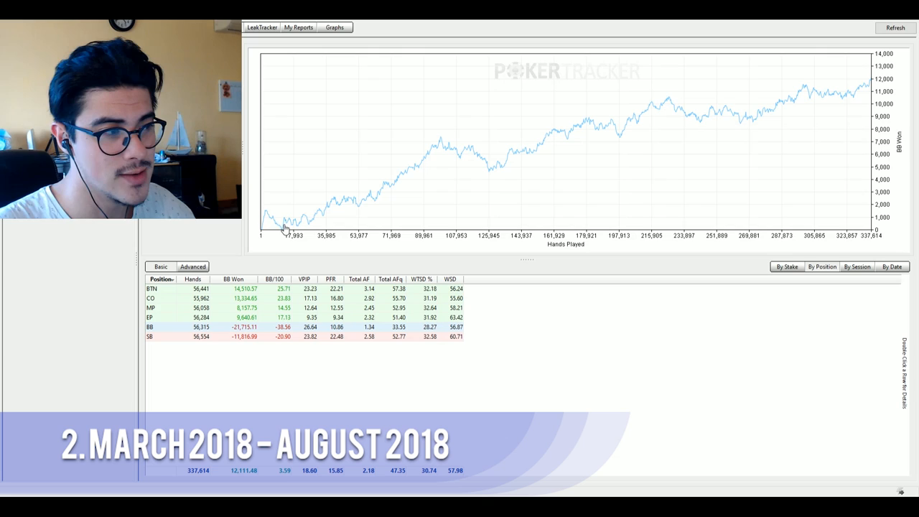
mouse_move(495, 170)
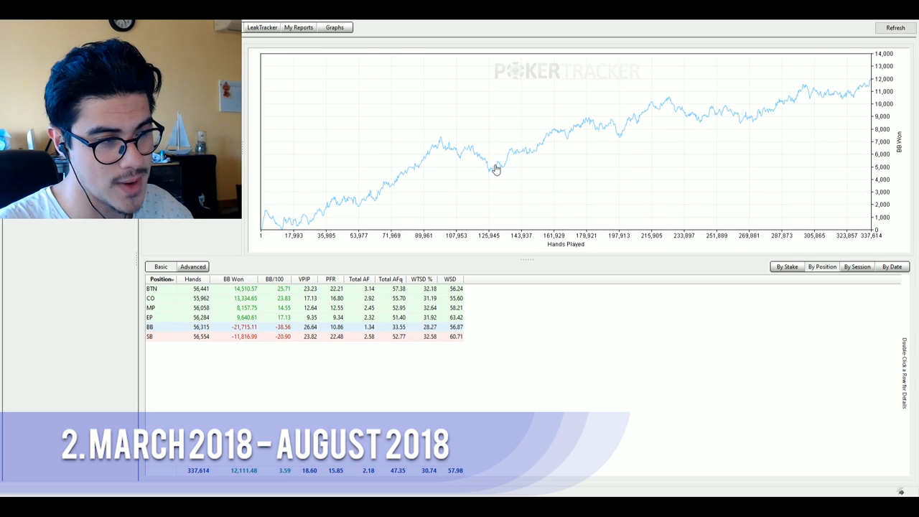
mouse_move(475, 174)
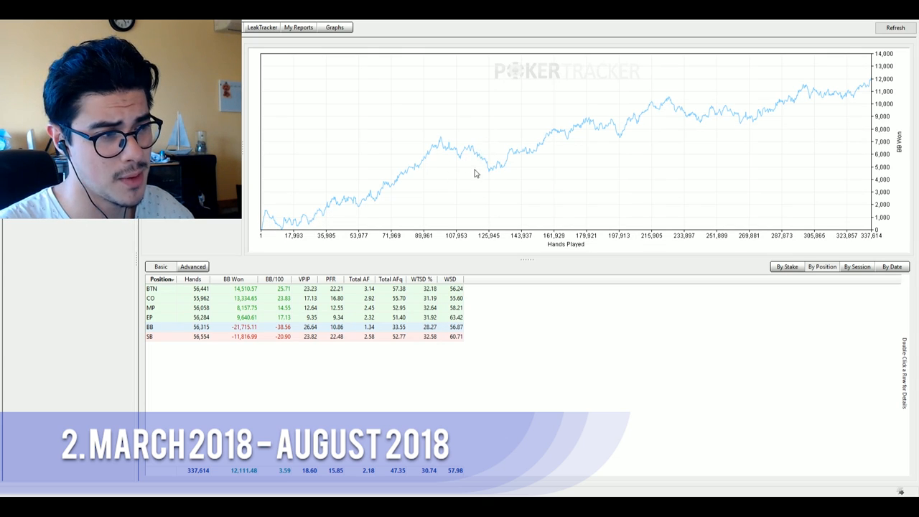
mouse_move(480, 178)
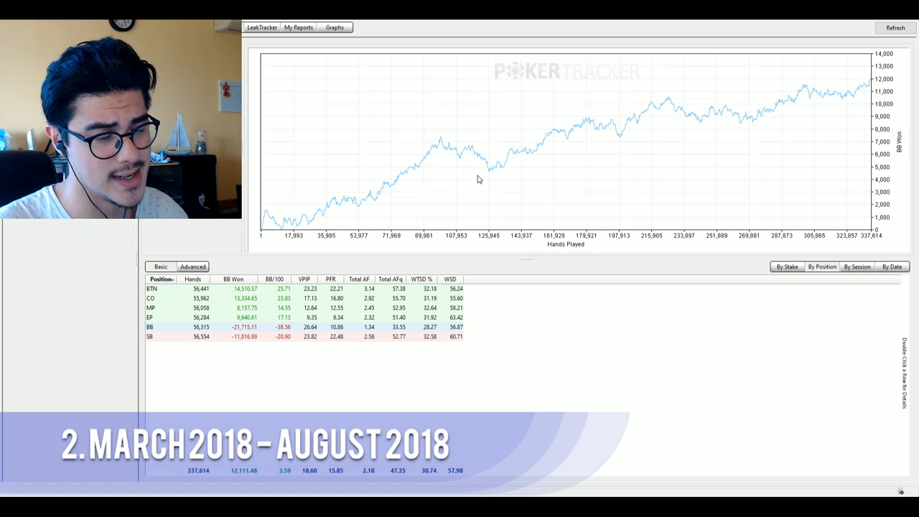
mouse_move(487, 161)
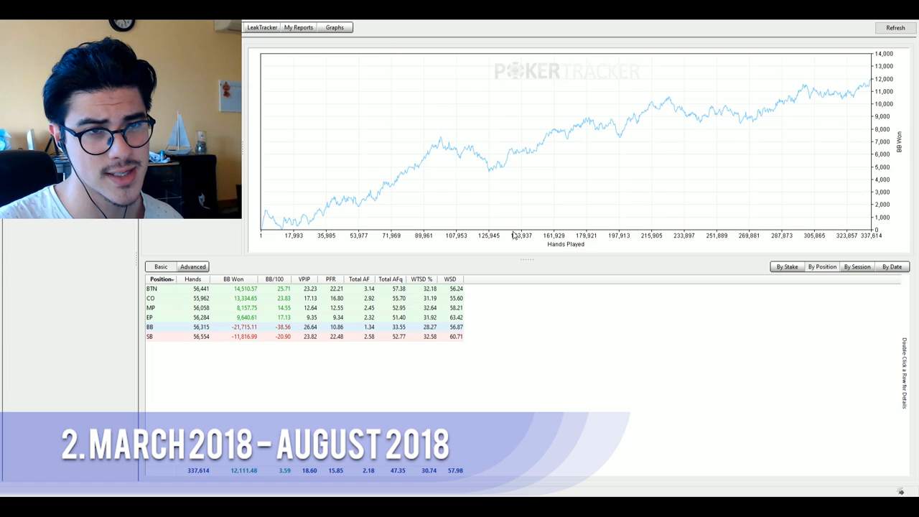
mouse_move(494, 221)
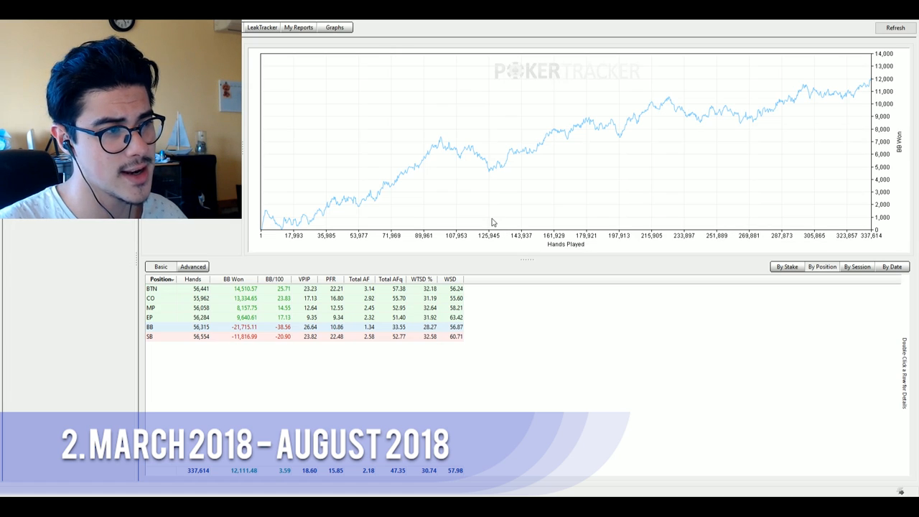
mouse_move(483, 155)
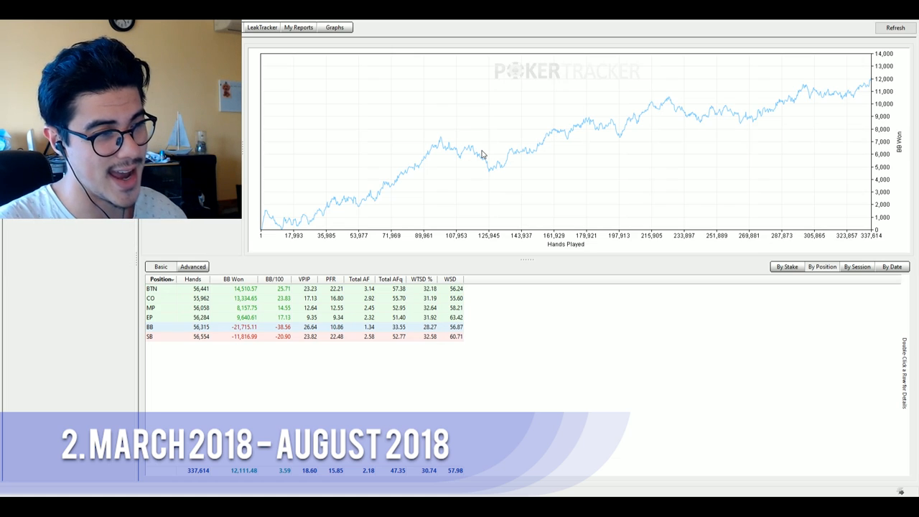
mouse_move(491, 168)
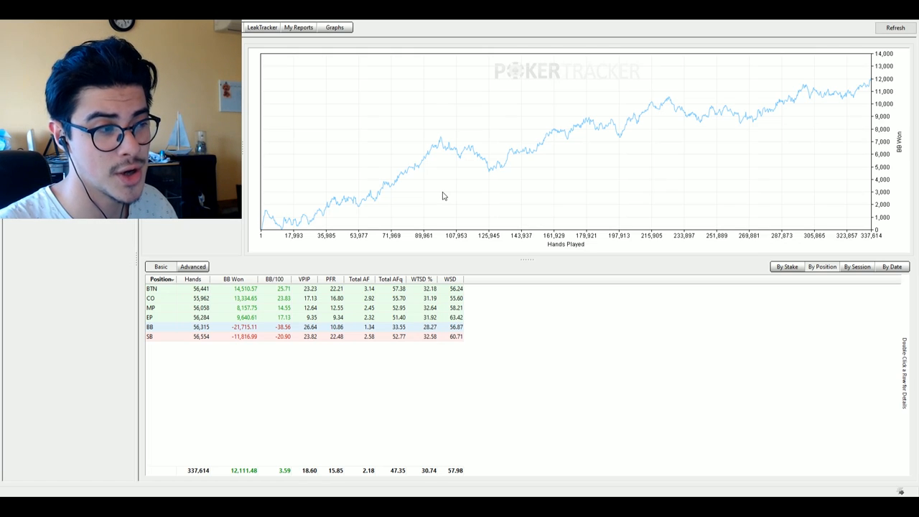
mouse_move(491, 175)
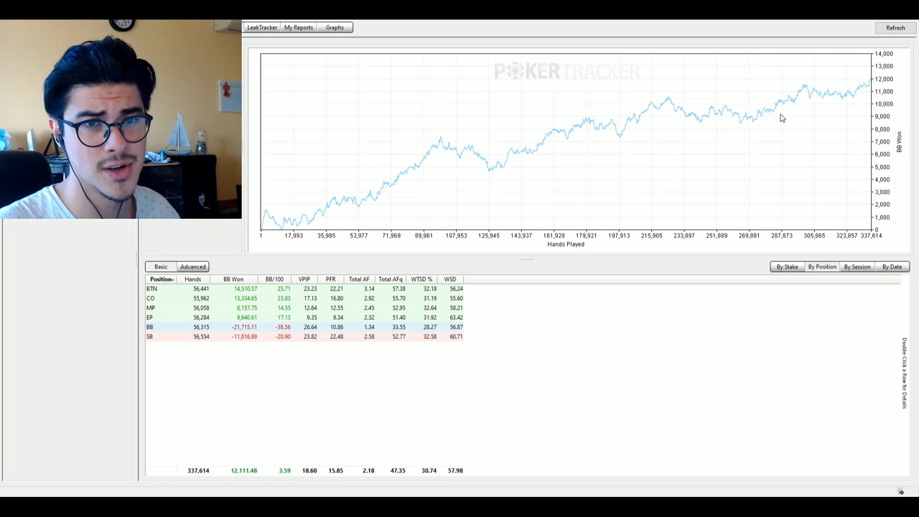
mouse_move(540, 165)
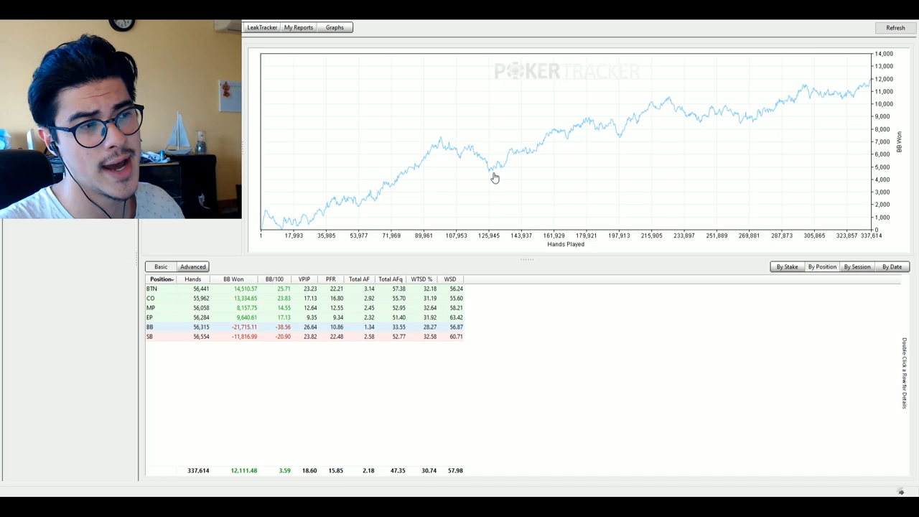
mouse_move(781, 116)
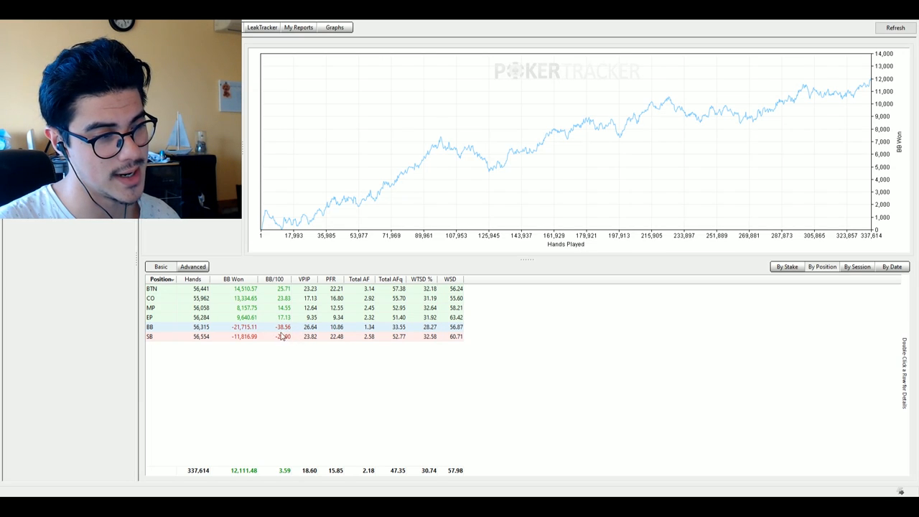
mouse_move(284, 339)
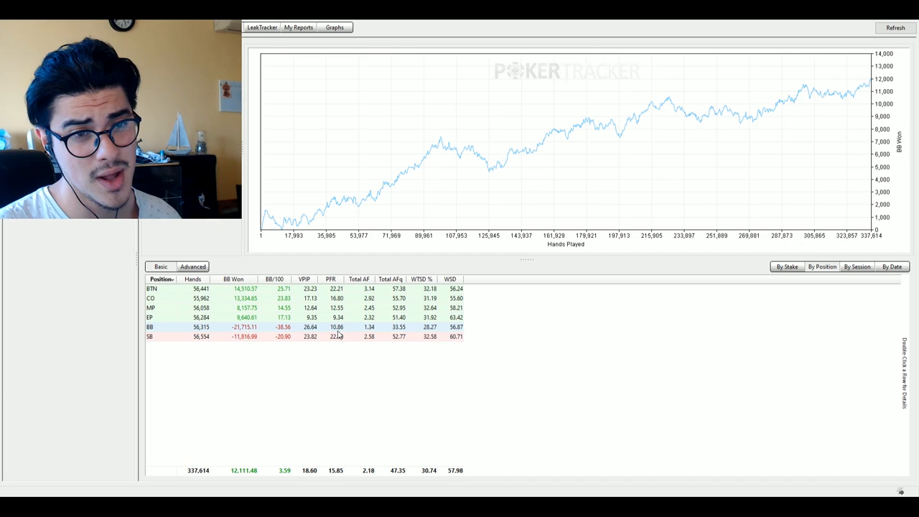
mouse_move(329, 324)
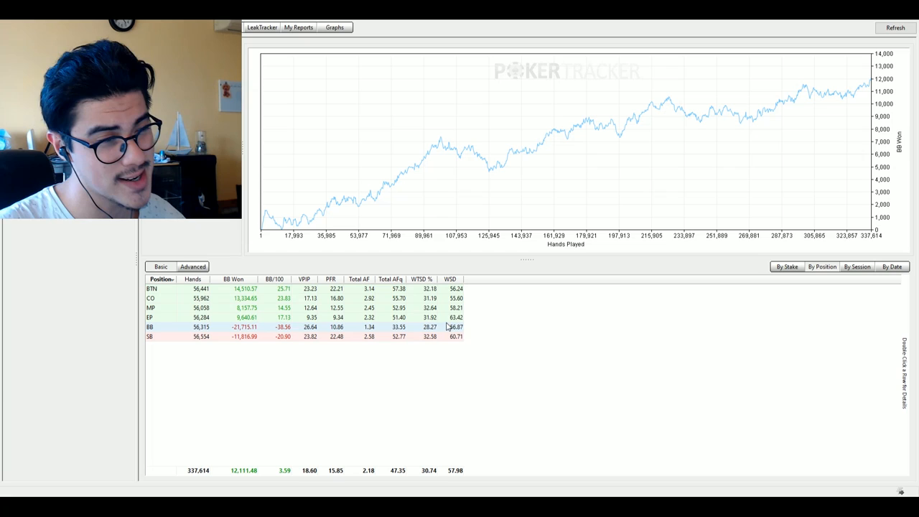
mouse_move(563, 327)
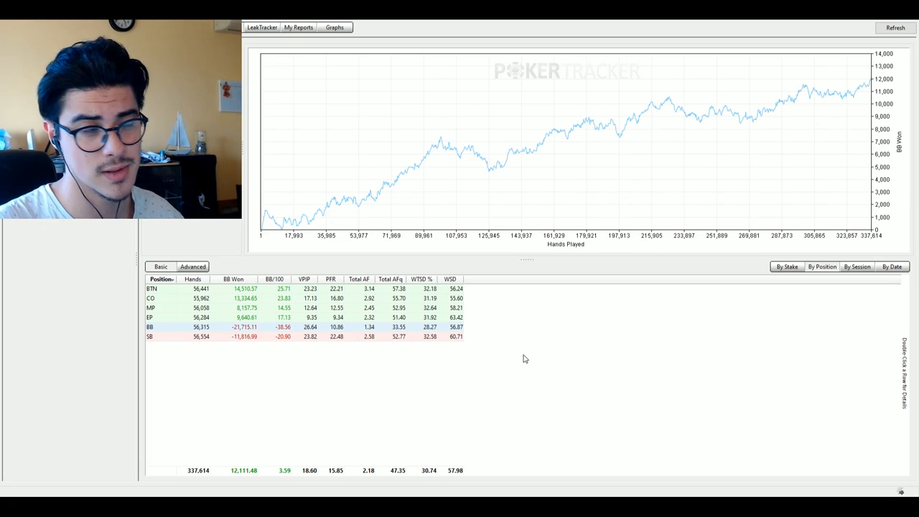
mouse_move(483, 303)
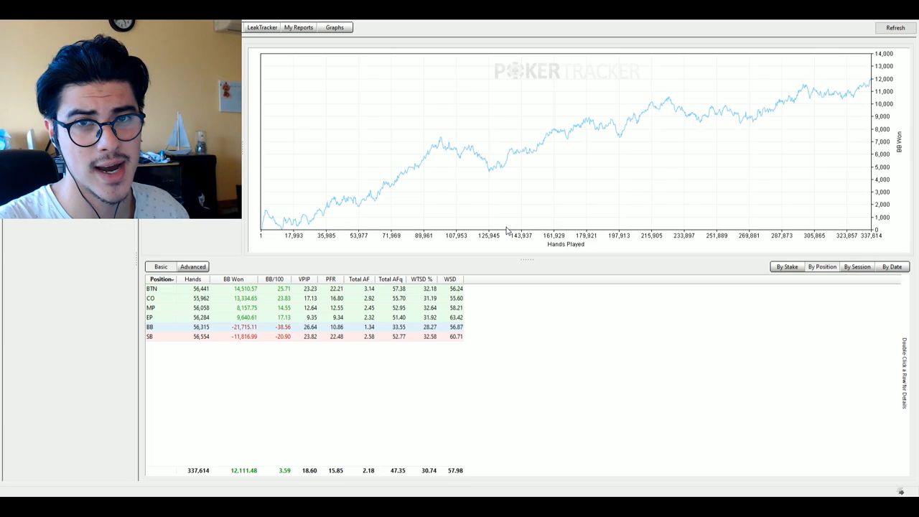
mouse_move(502, 227)
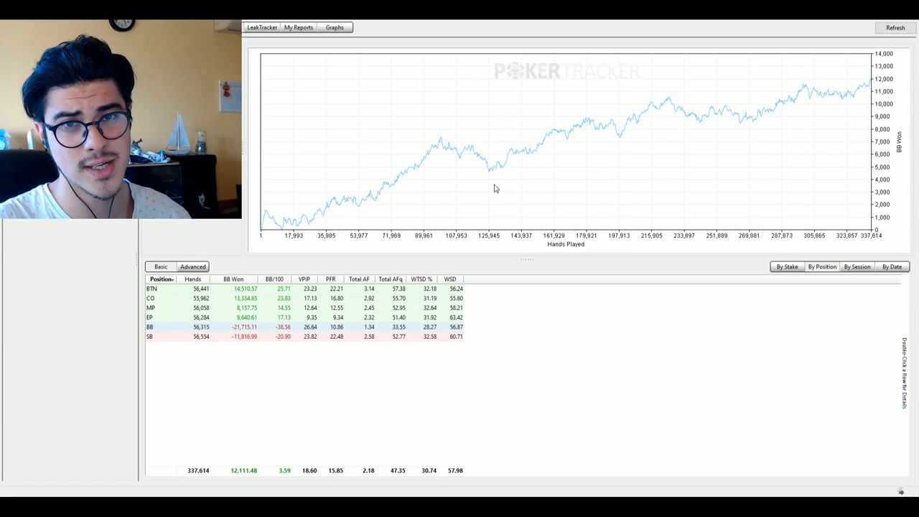
mouse_move(265, 330)
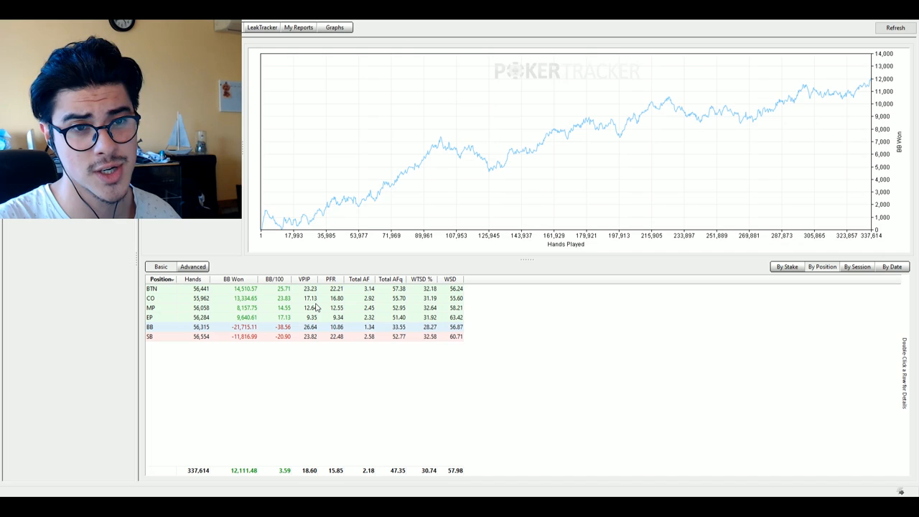
mouse_move(322, 296)
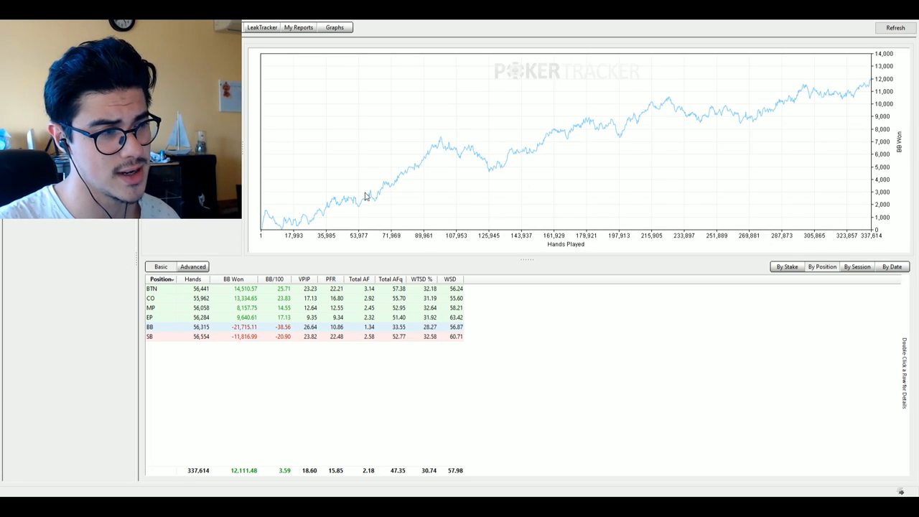
mouse_move(327, 218)
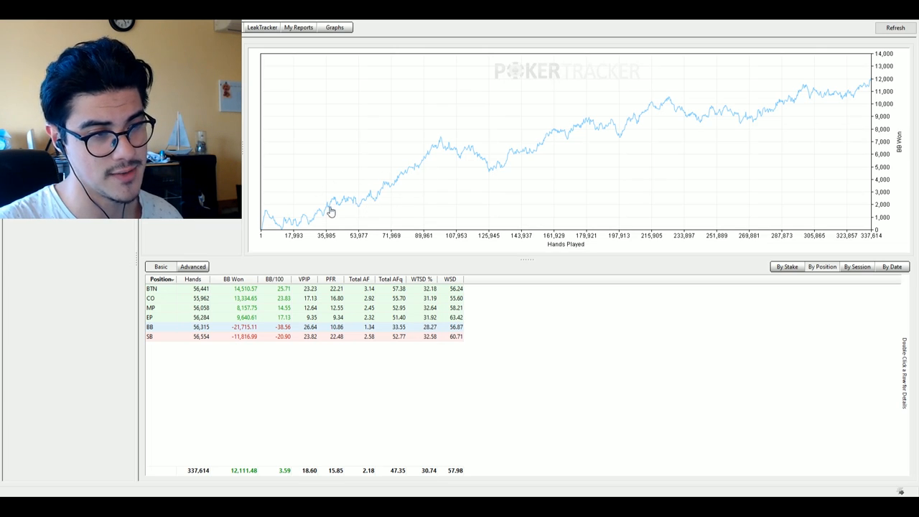
mouse_move(873, 85)
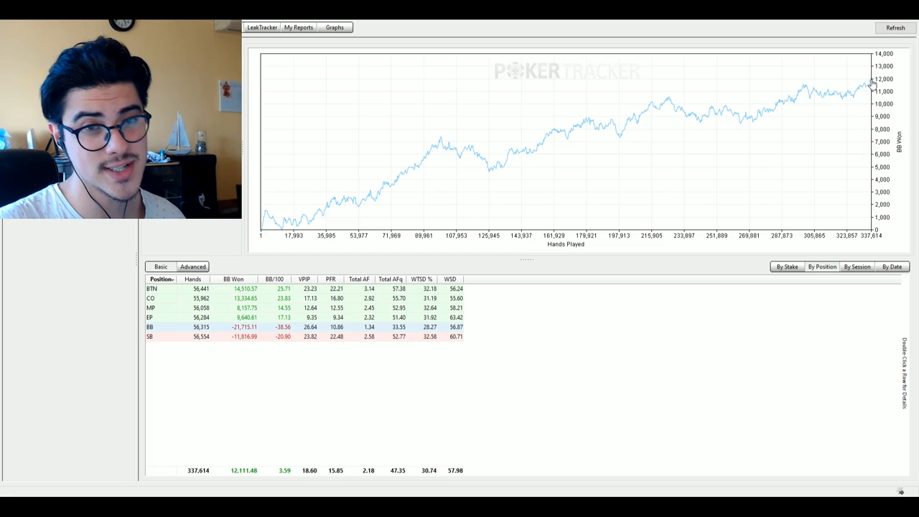
mouse_move(703, 109)
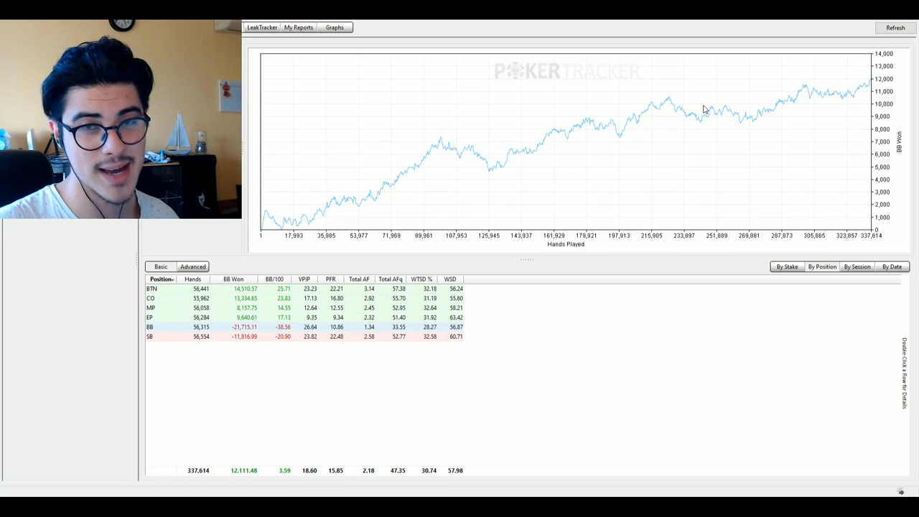
mouse_move(780, 106)
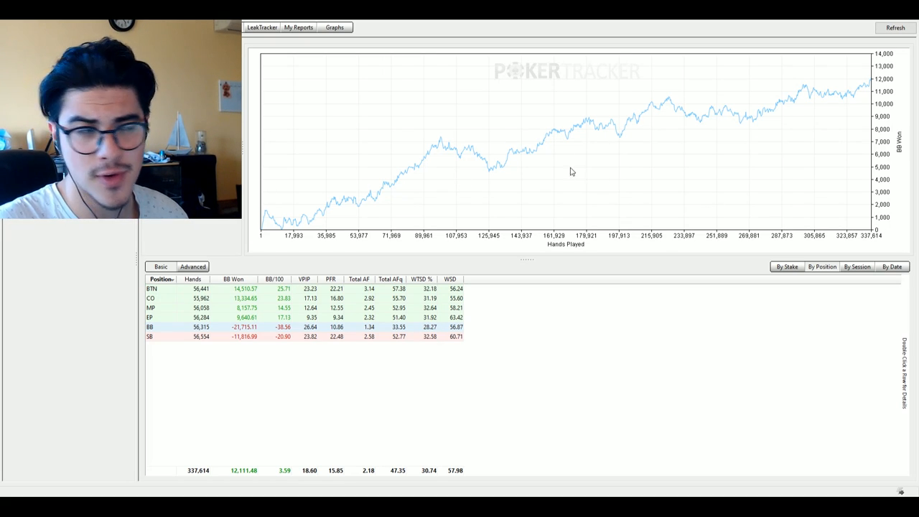
mouse_move(595, 120)
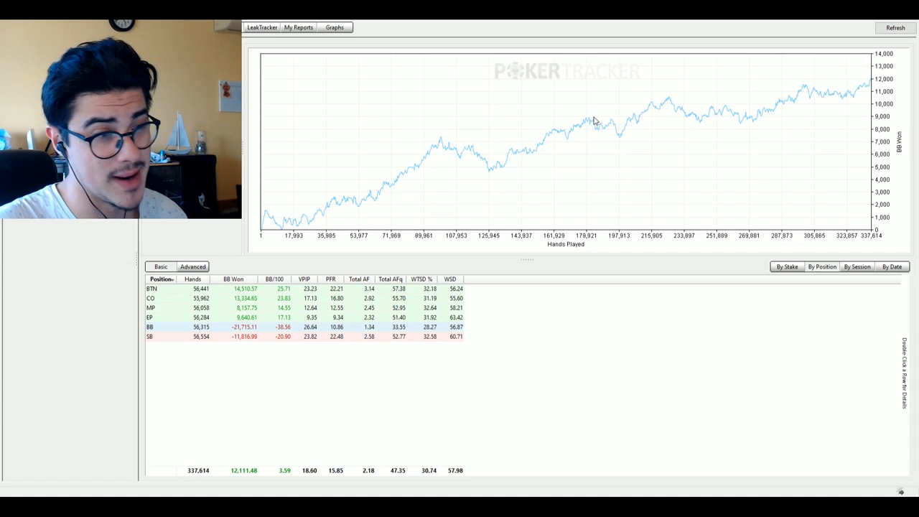
mouse_move(804, 109)
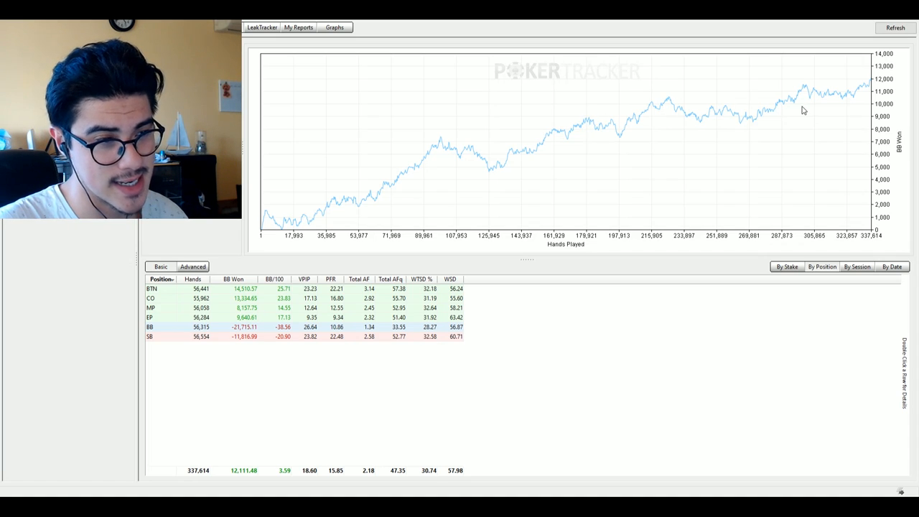
mouse_move(577, 123)
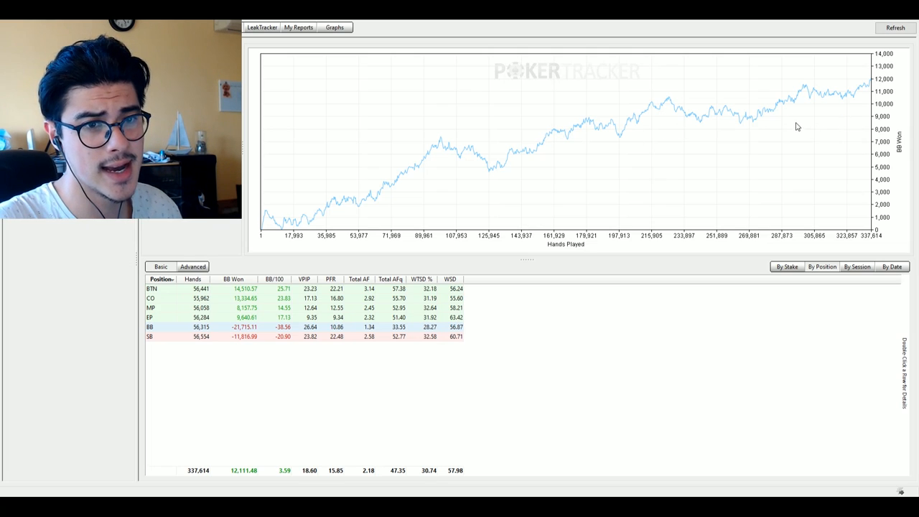
mouse_move(779, 109)
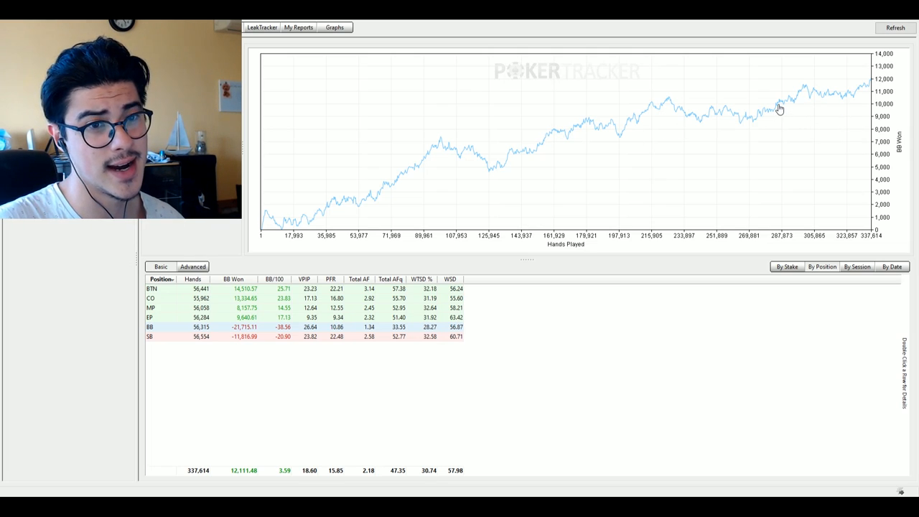
mouse_move(695, 117)
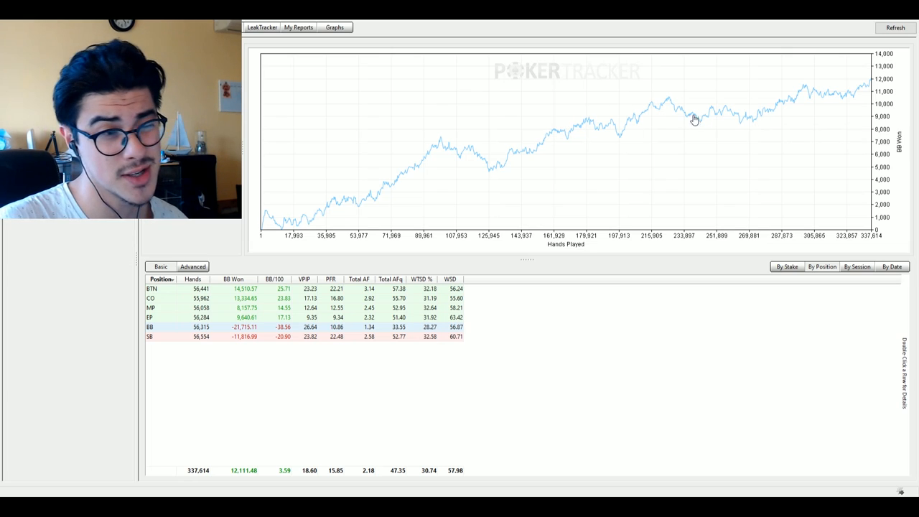
mouse_move(806, 92)
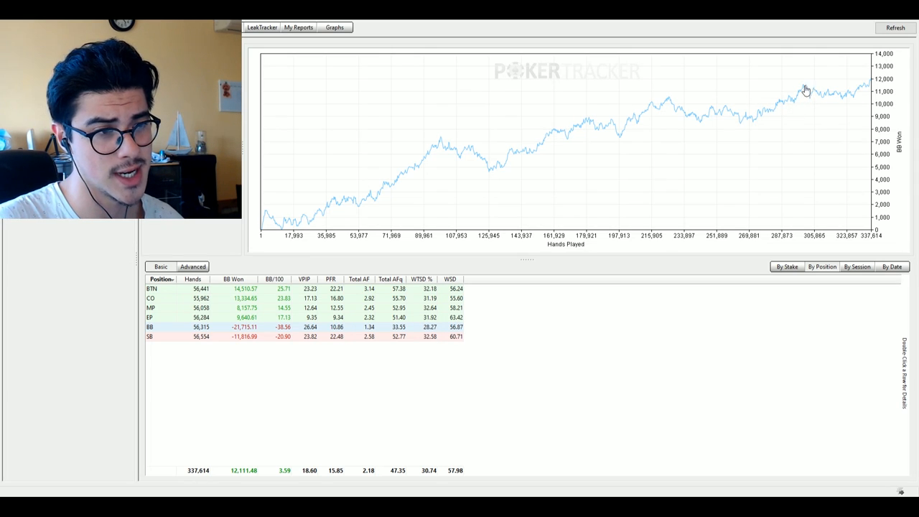
mouse_move(755, 119)
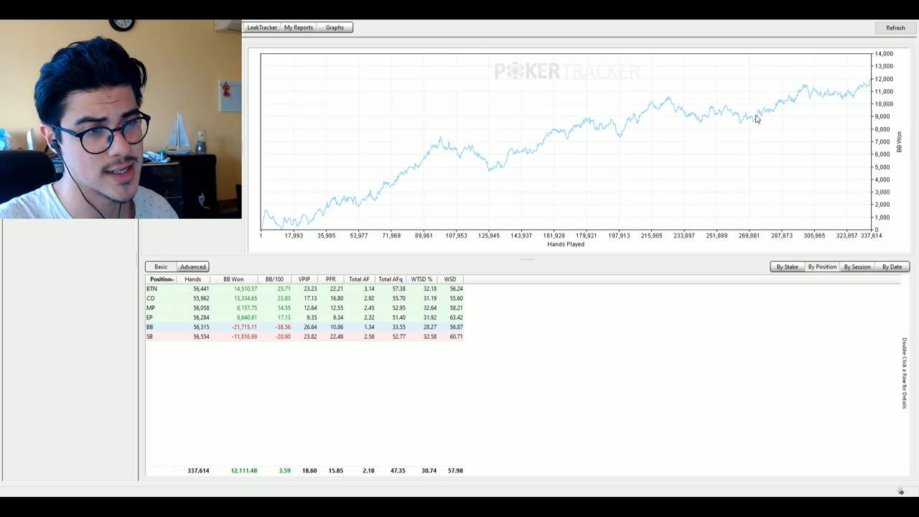
mouse_move(864, 92)
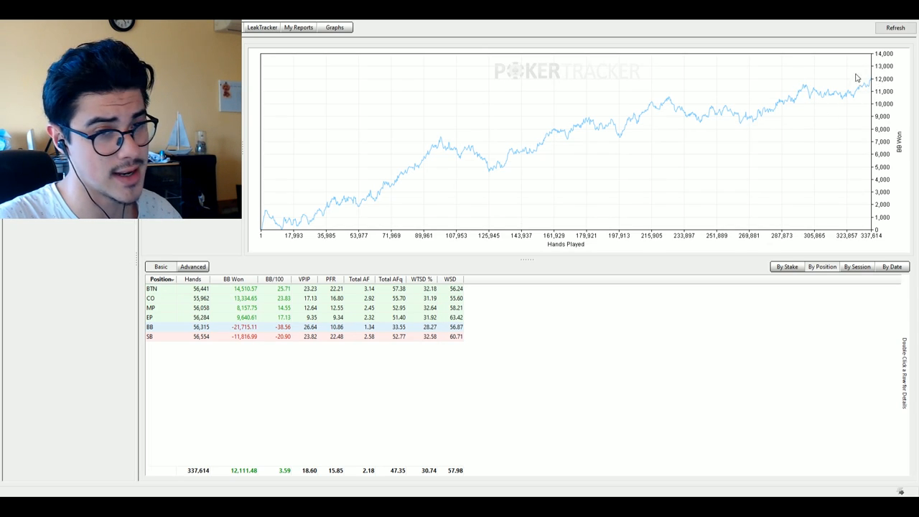
mouse_move(914, 93)
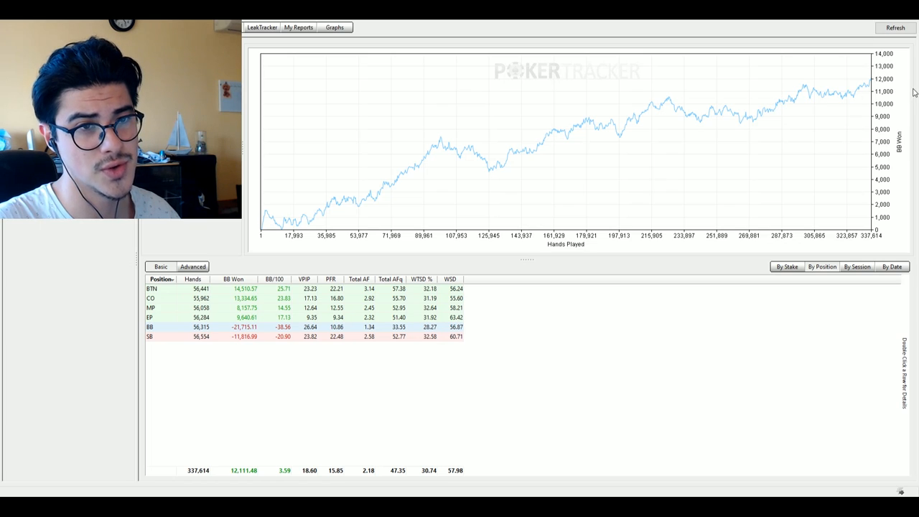
mouse_move(711, 173)
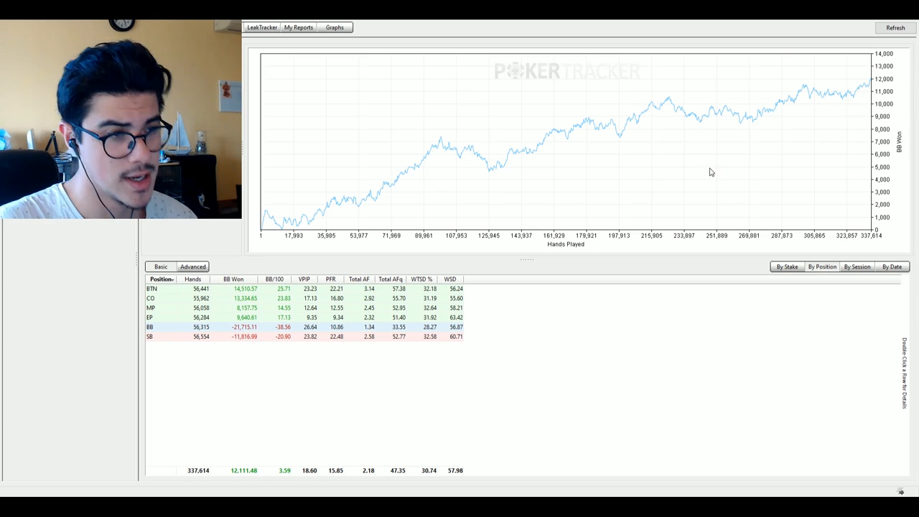
mouse_move(695, 273)
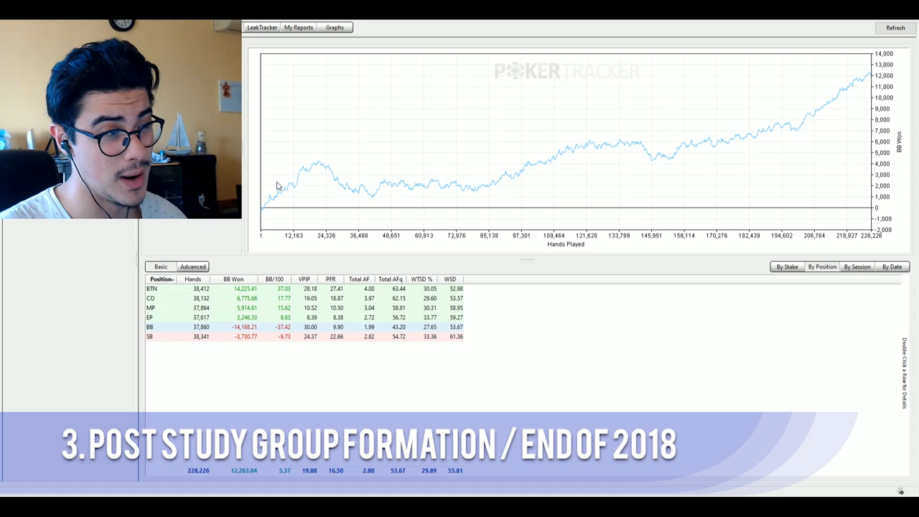
mouse_move(567, 191)
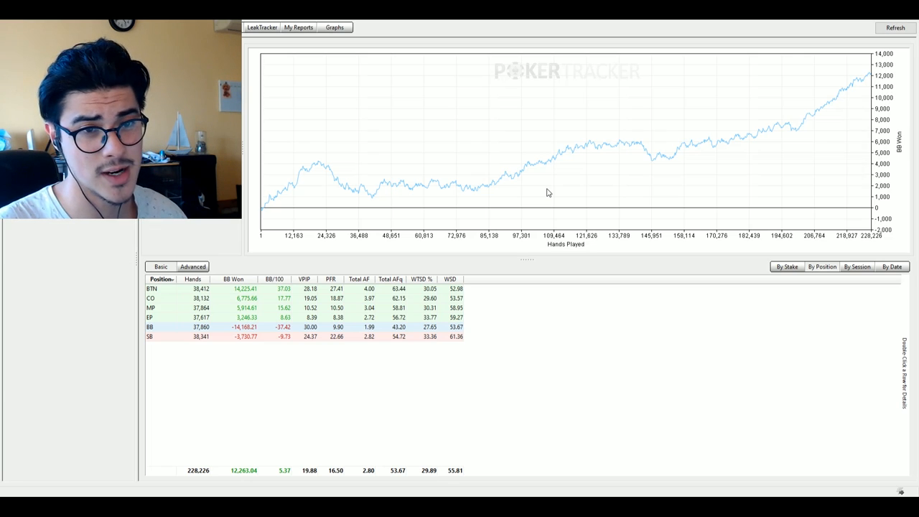
mouse_move(527, 186)
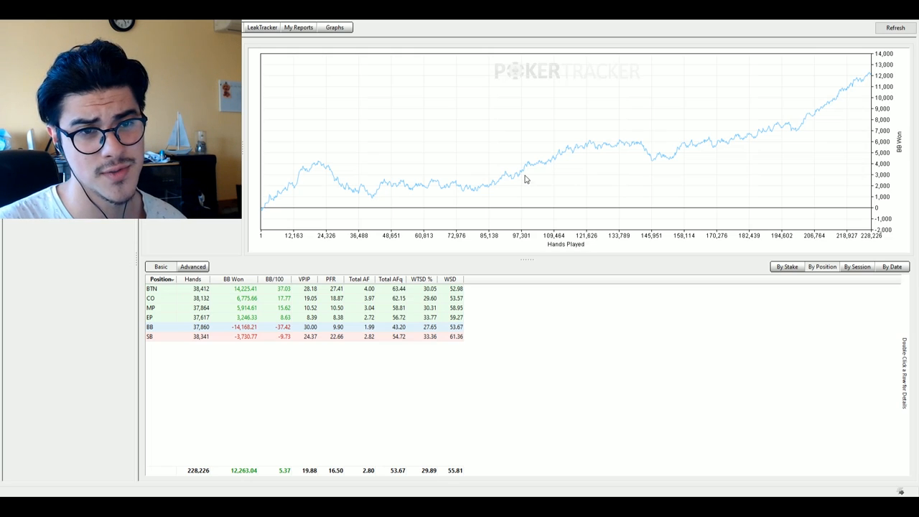
mouse_move(526, 172)
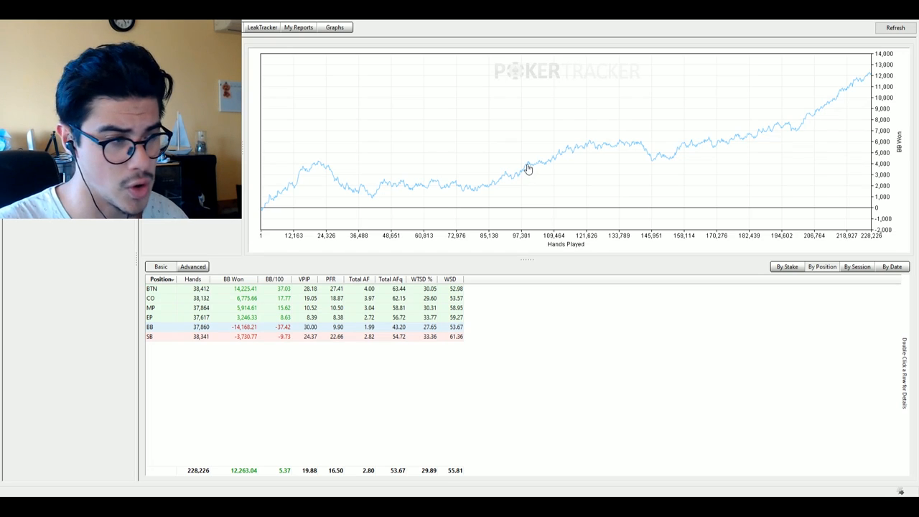
mouse_move(322, 339)
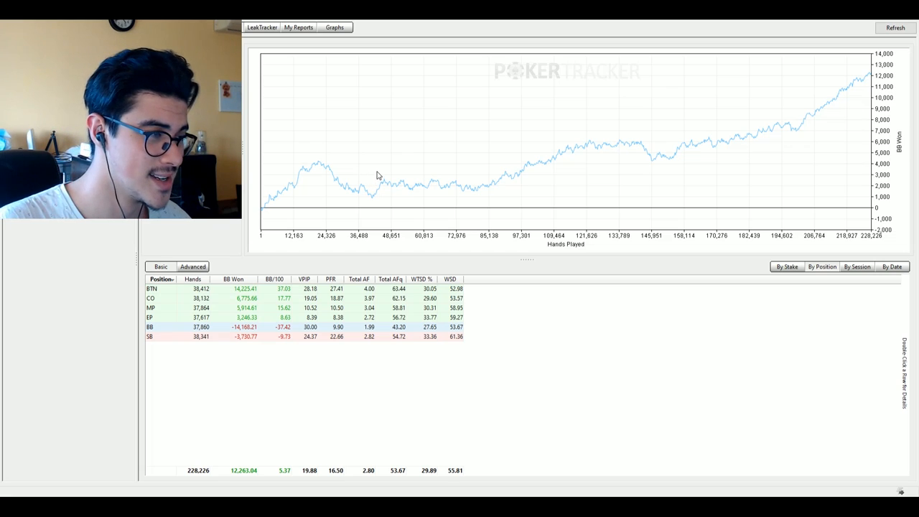
mouse_move(285, 296)
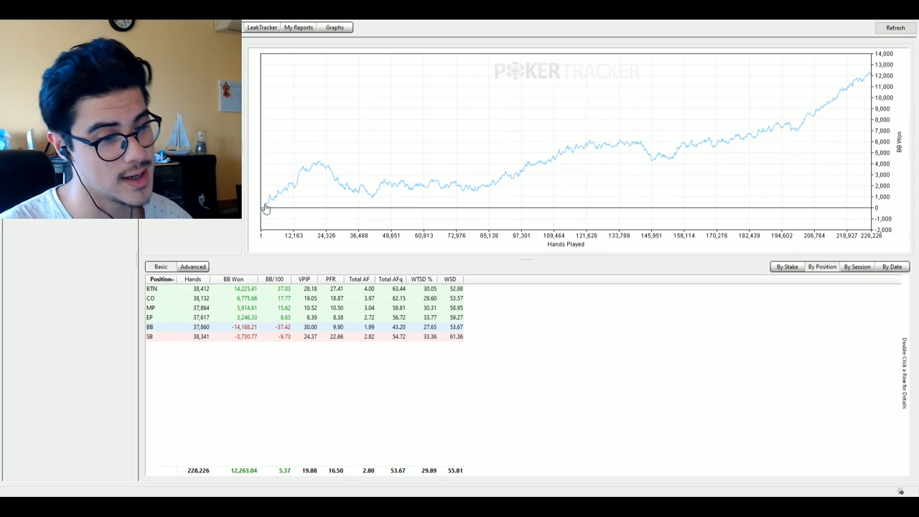
mouse_move(278, 199)
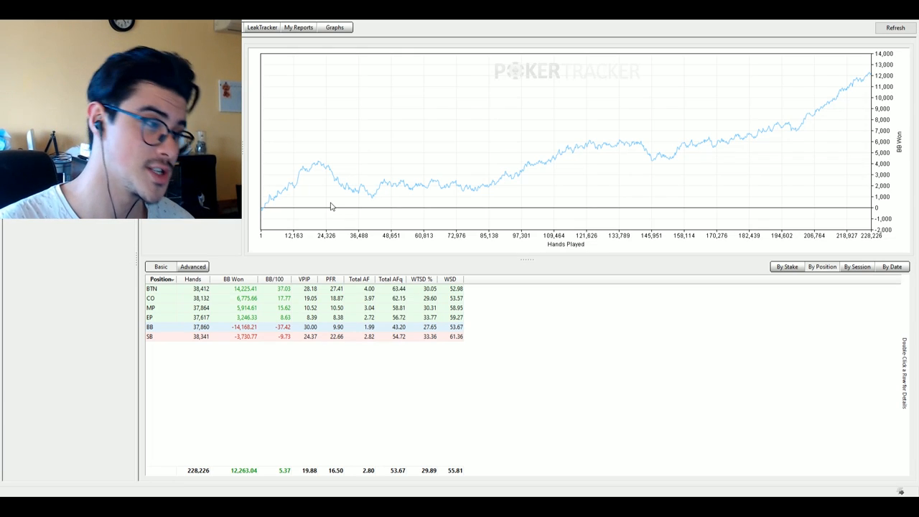
mouse_move(724, 142)
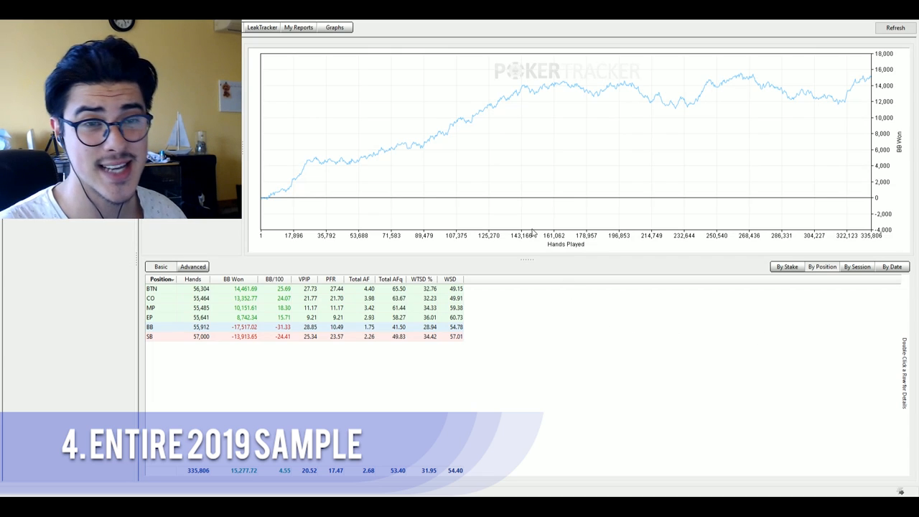
mouse_move(742, 154)
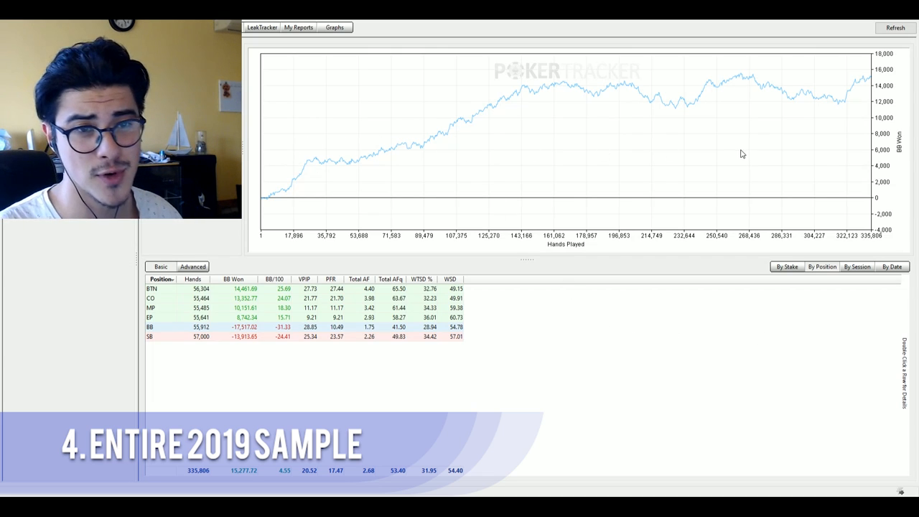
mouse_move(835, 214)
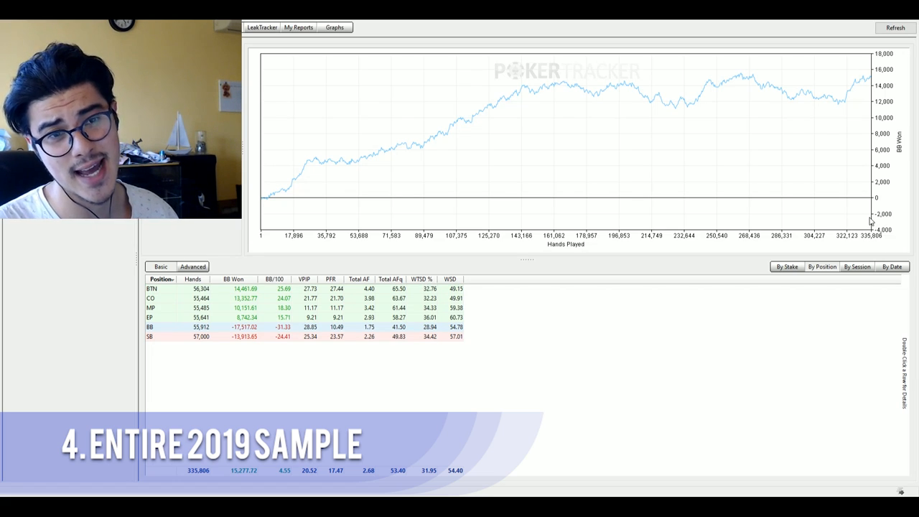
mouse_move(333, 158)
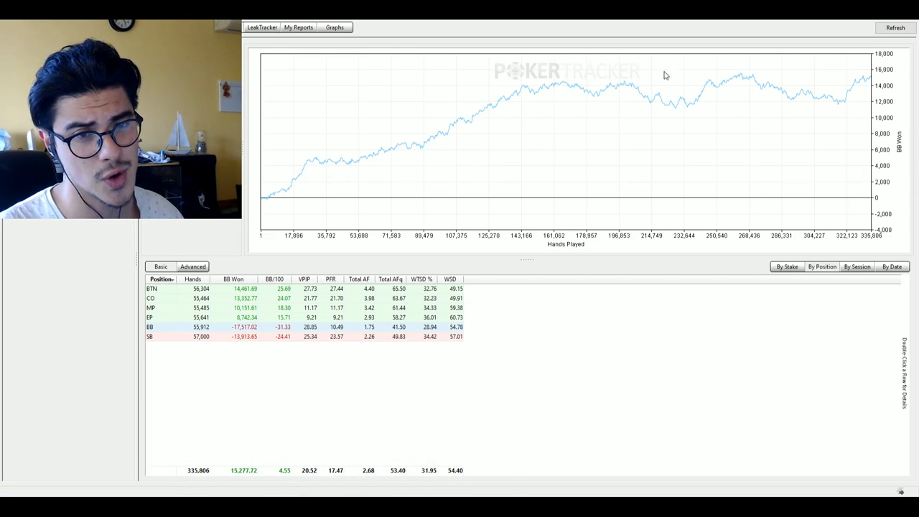
mouse_move(796, 101)
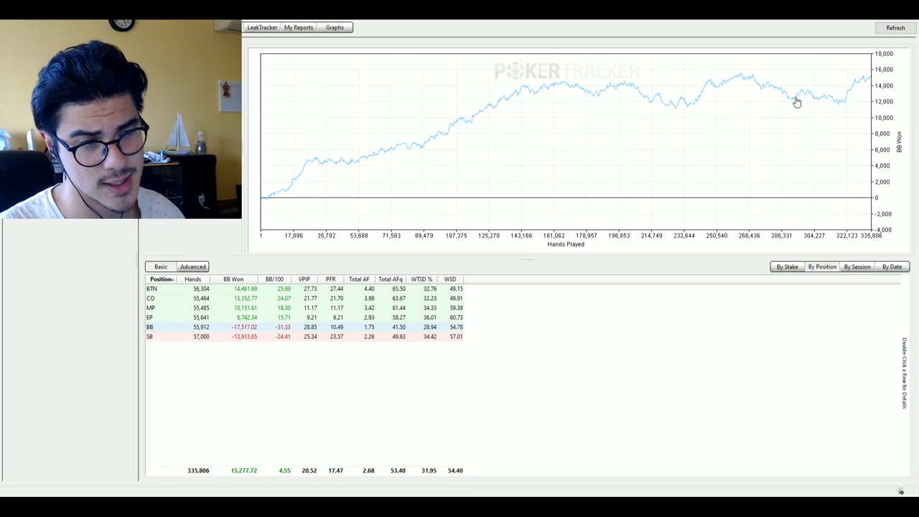
mouse_move(352, 161)
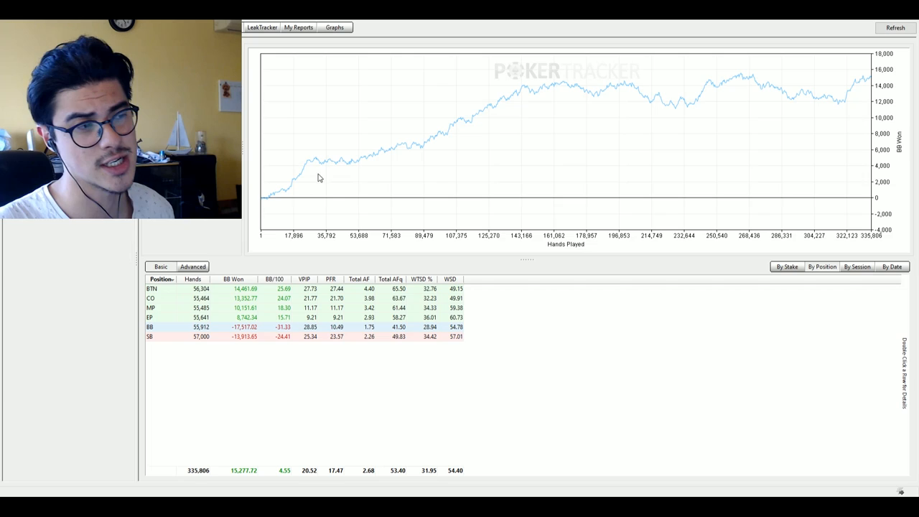
mouse_move(461, 133)
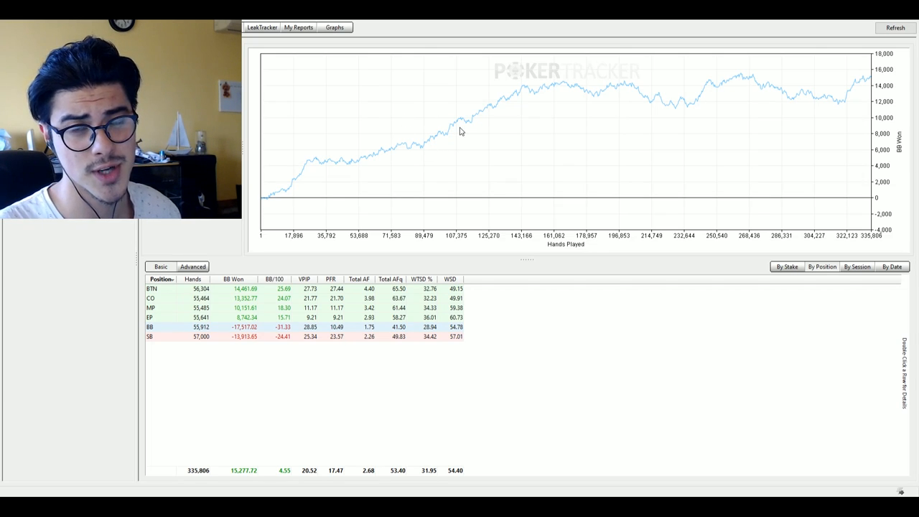
mouse_move(733, 72)
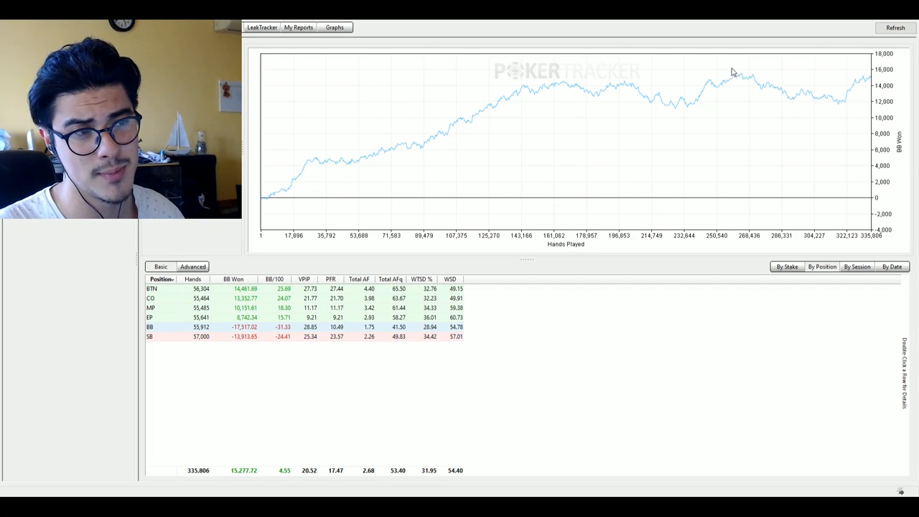
mouse_move(790, 85)
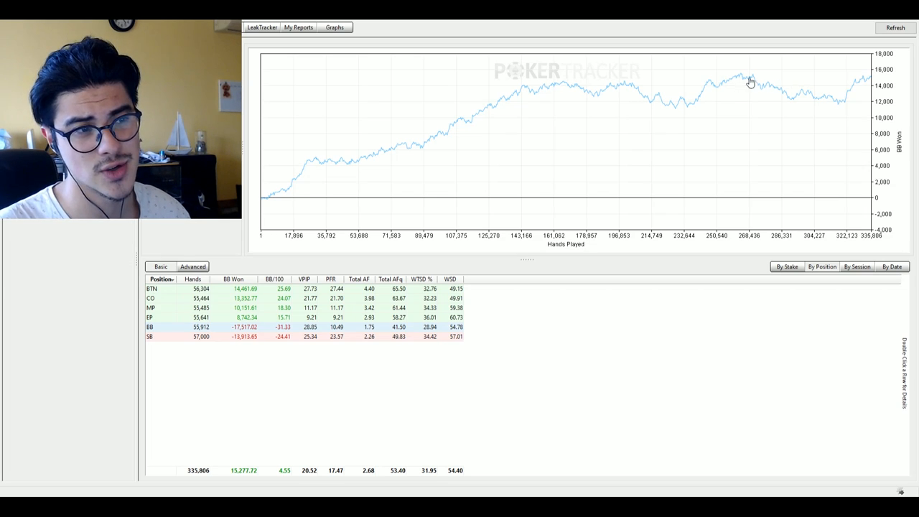
mouse_move(865, 85)
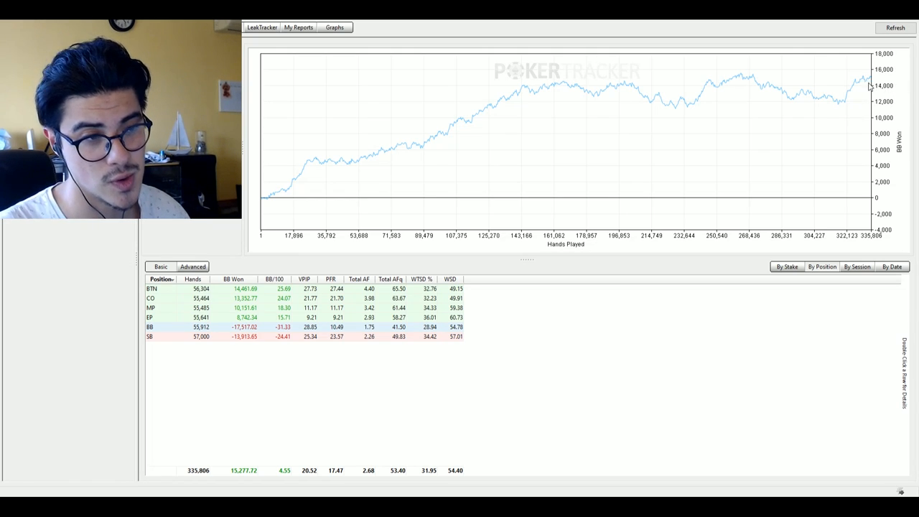
mouse_move(506, 132)
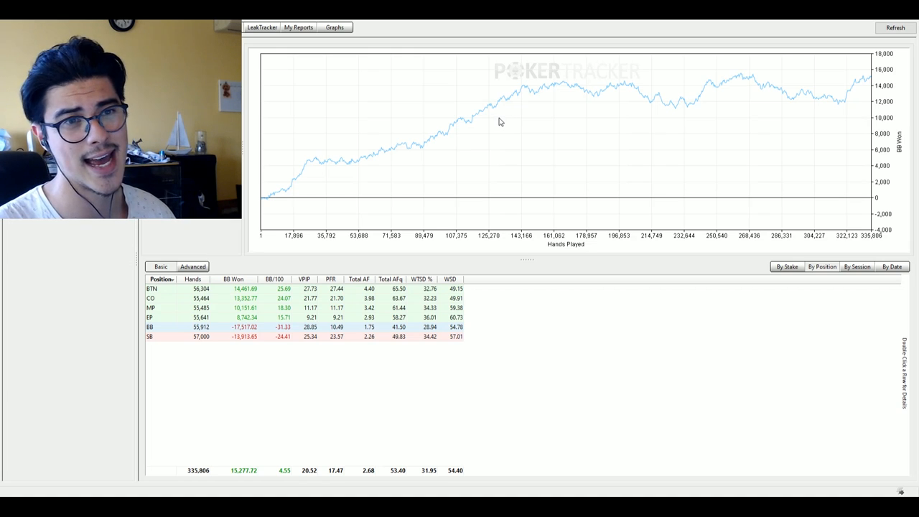
mouse_move(537, 92)
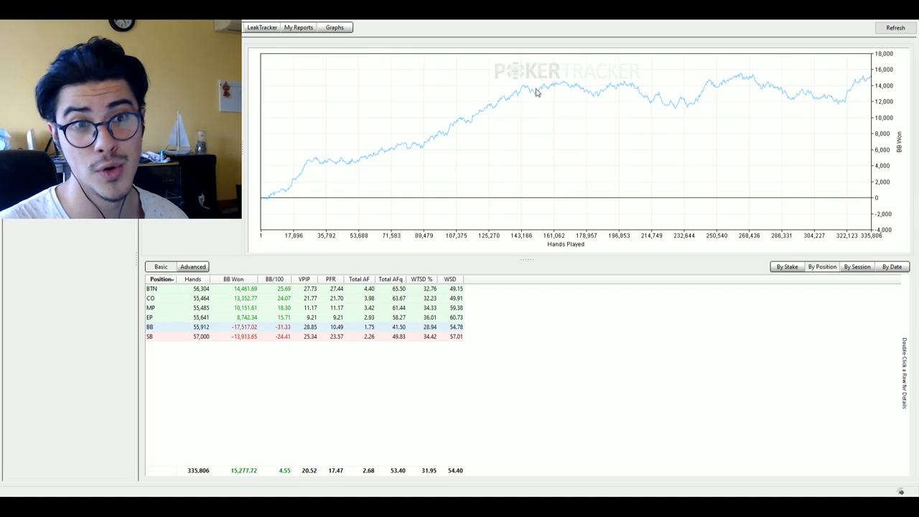
mouse_move(327, 155)
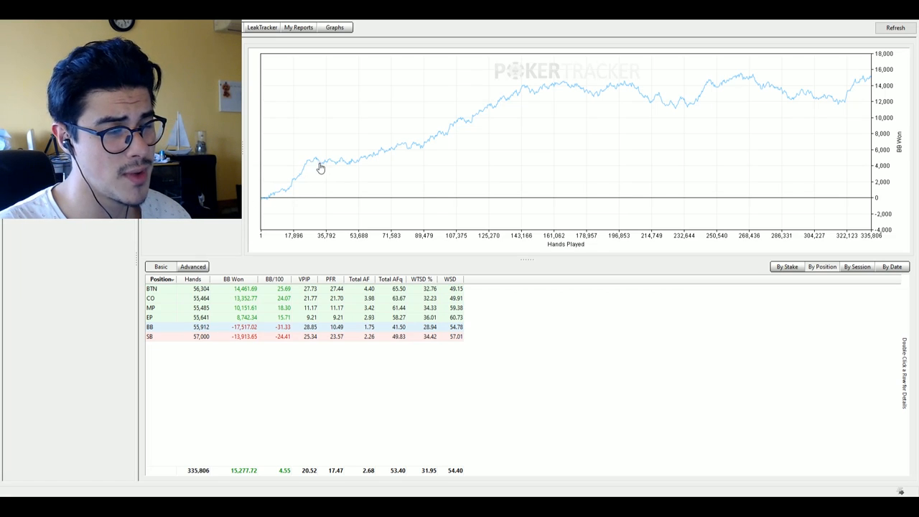
mouse_move(281, 200)
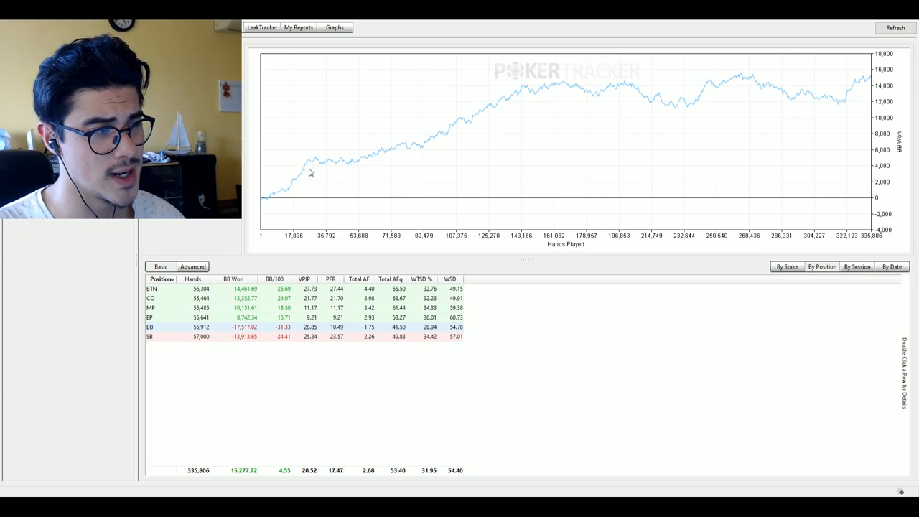
mouse_move(277, 195)
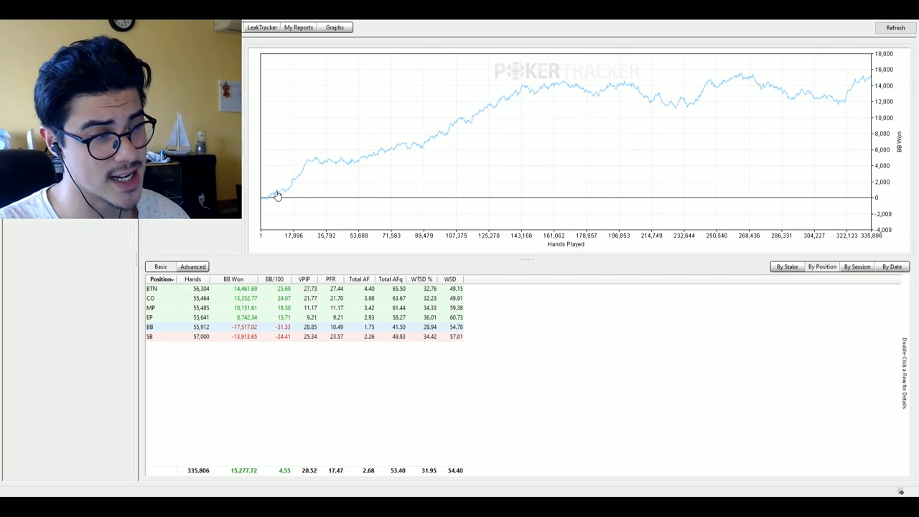
mouse_move(380, 158)
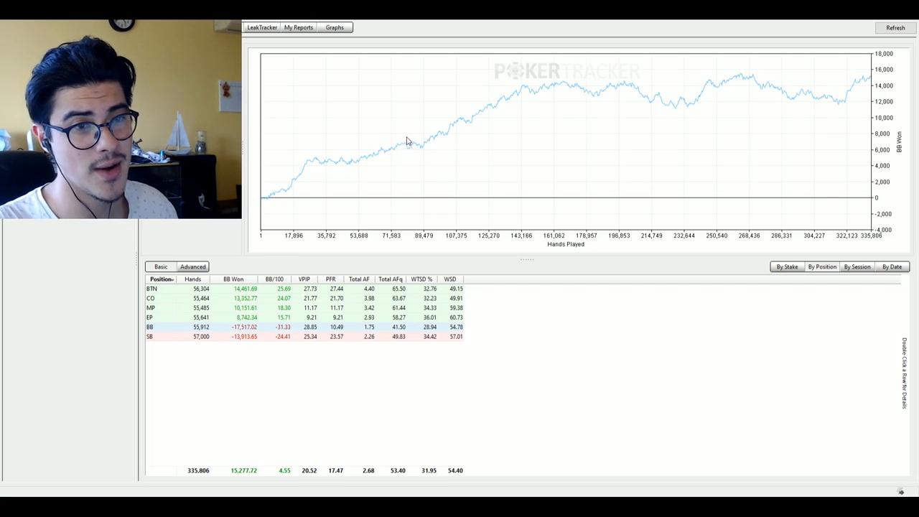
mouse_move(496, 118)
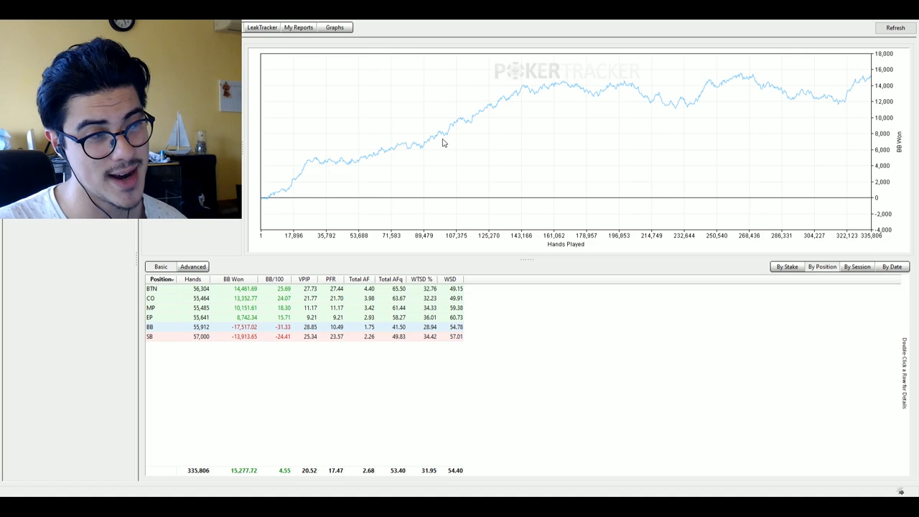
mouse_move(452, 128)
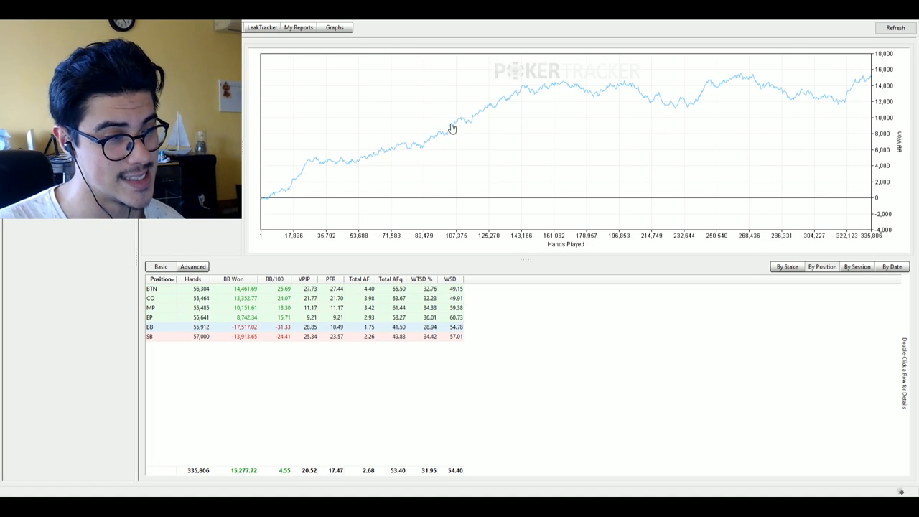
mouse_move(431, 141)
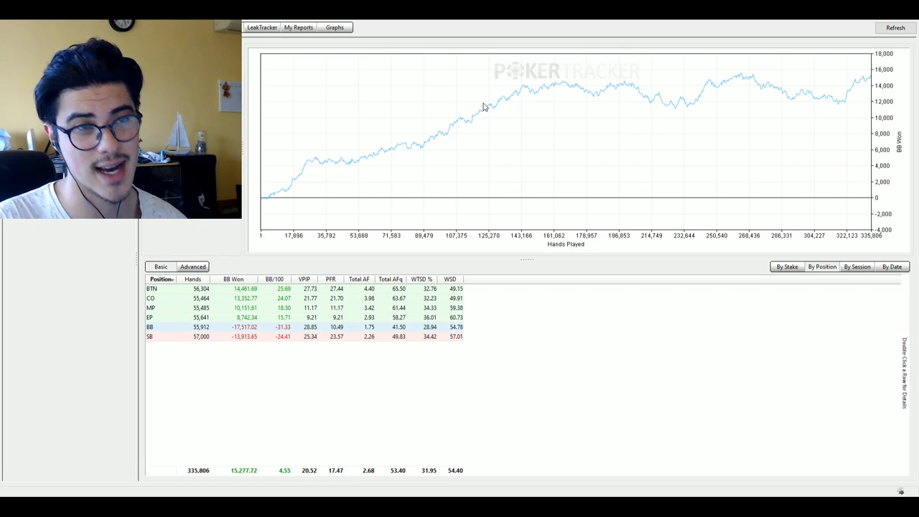
mouse_move(515, 115)
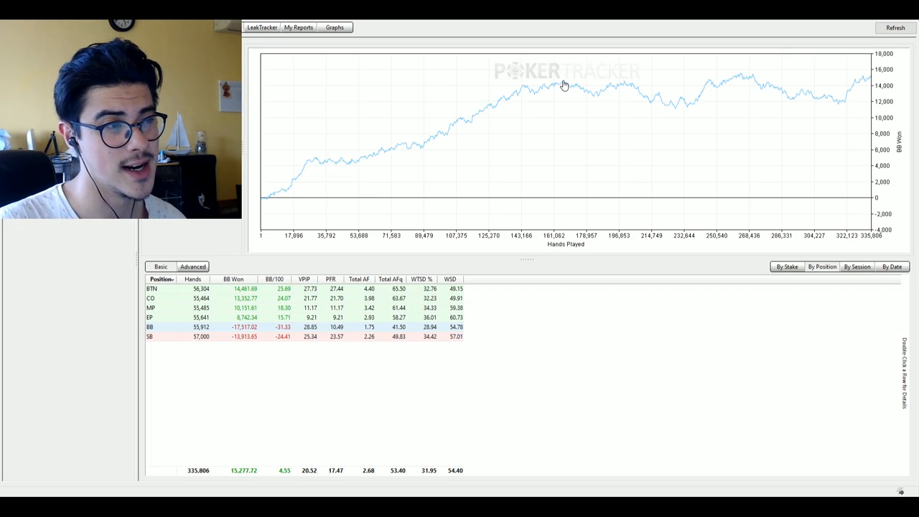
mouse_move(553, 89)
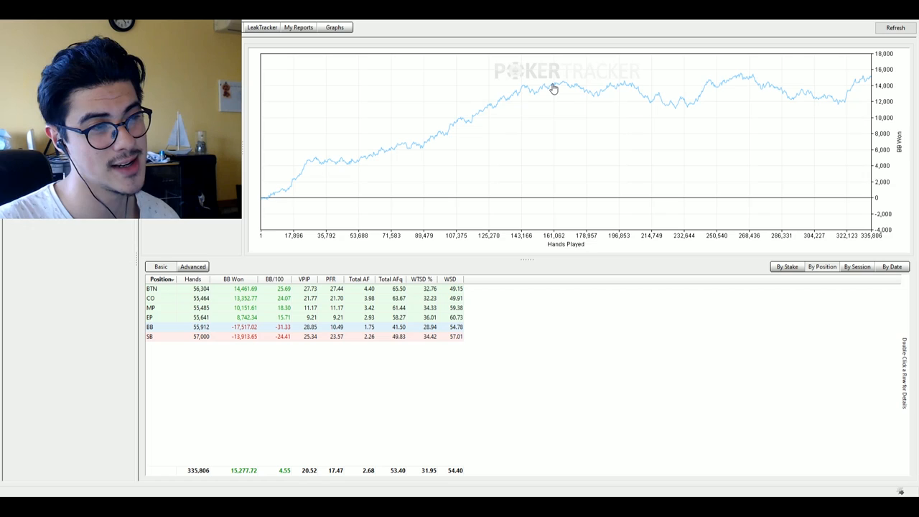
mouse_move(560, 87)
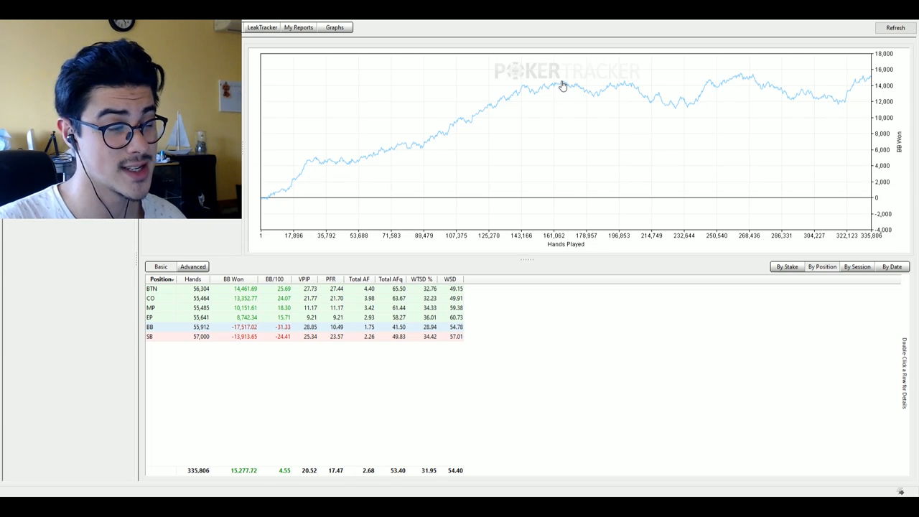
mouse_move(609, 87)
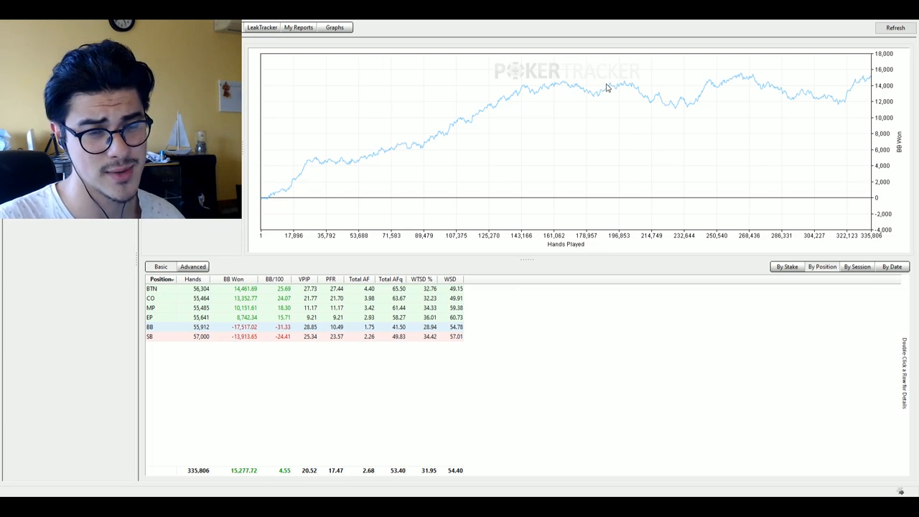
mouse_move(560, 85)
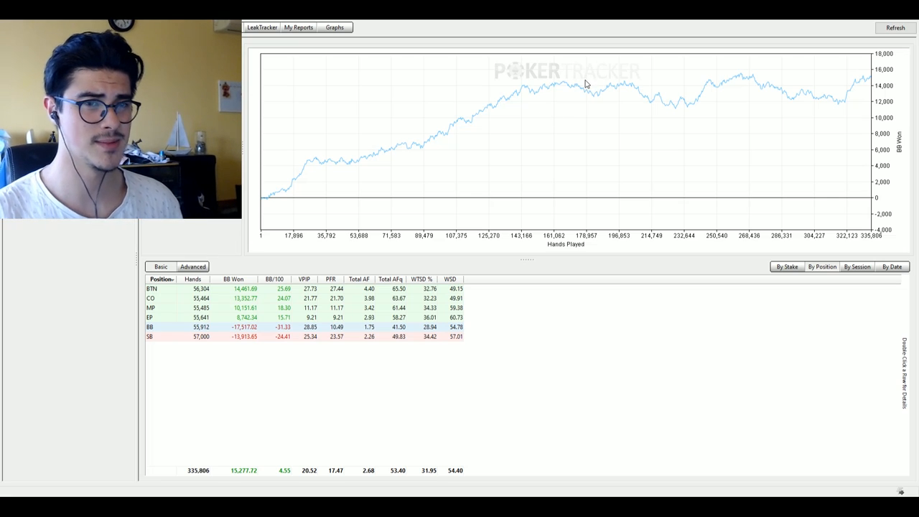
mouse_move(572, 86)
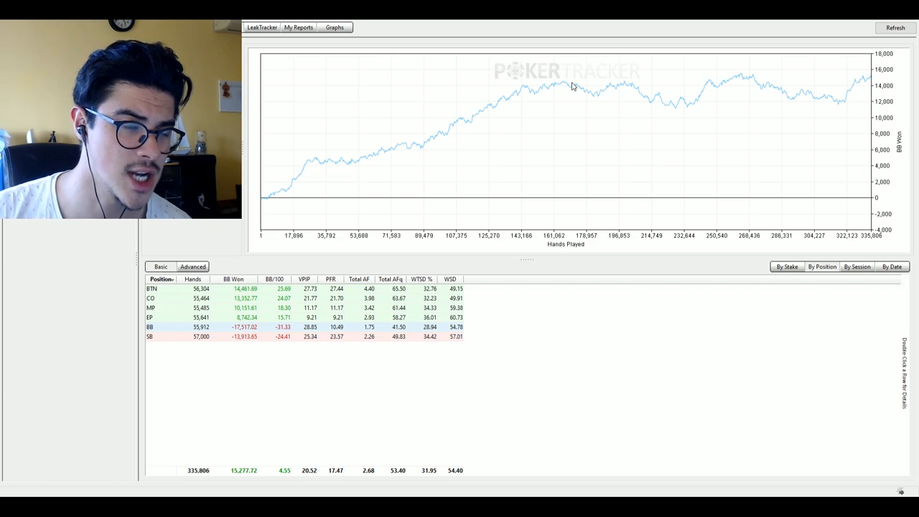
mouse_move(548, 87)
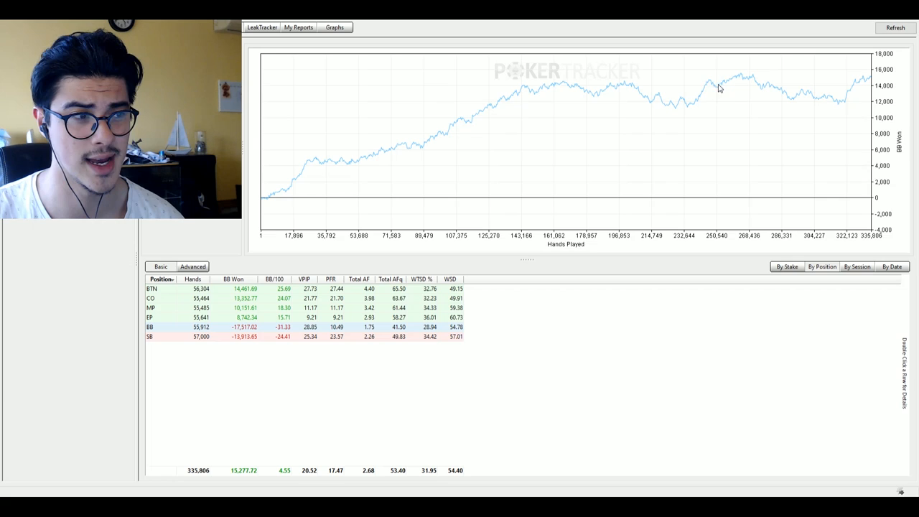
mouse_move(696, 98)
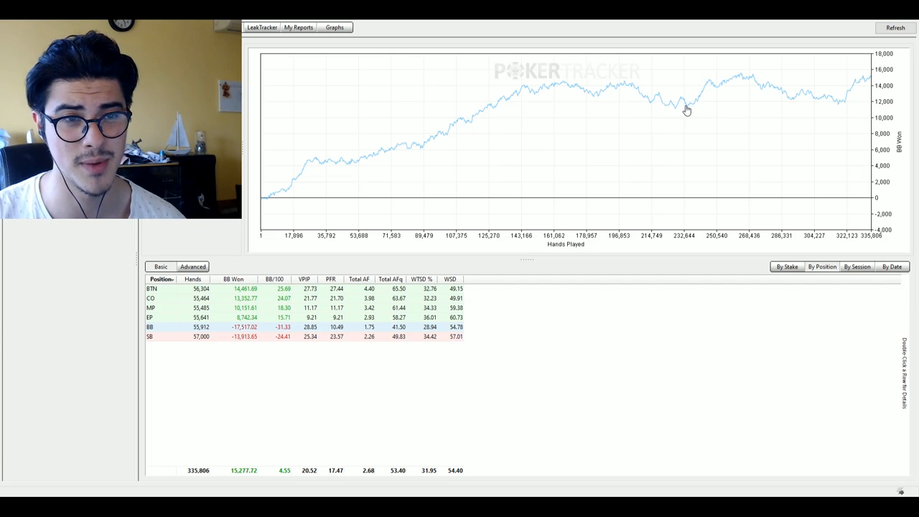
mouse_move(631, 93)
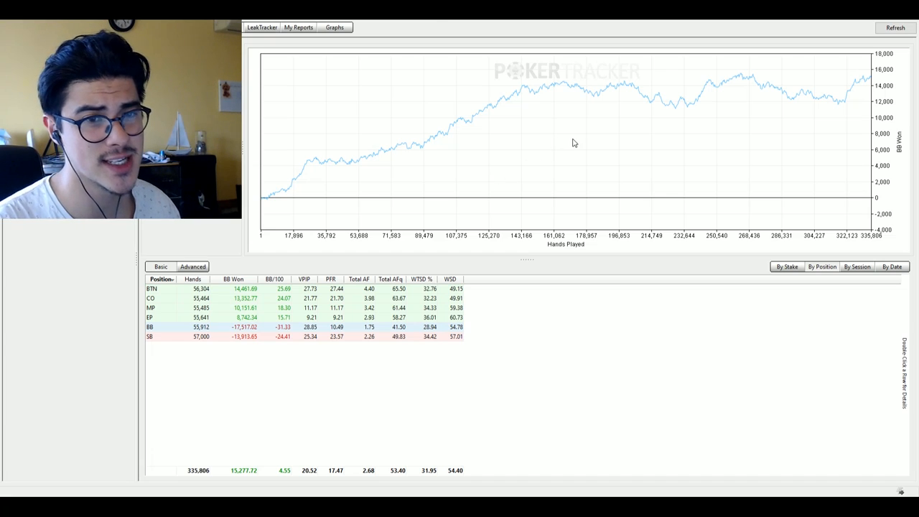
mouse_move(734, 135)
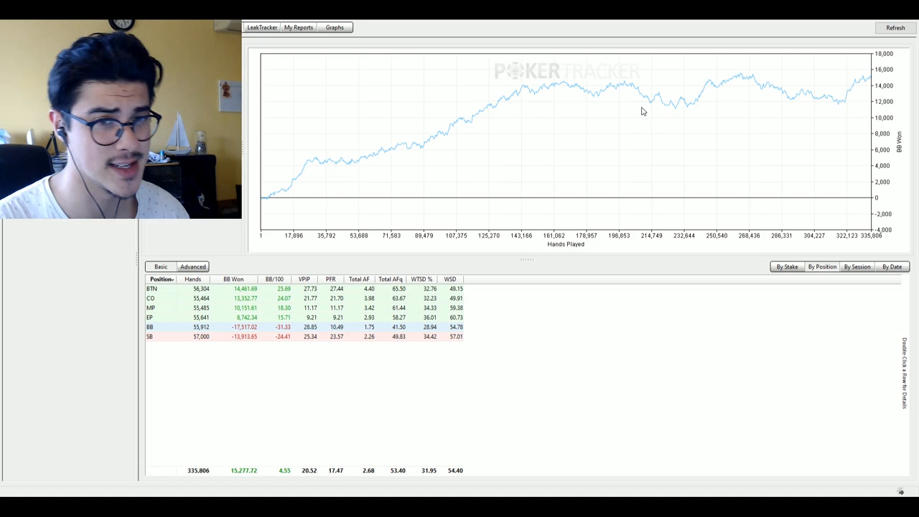
mouse_move(635, 109)
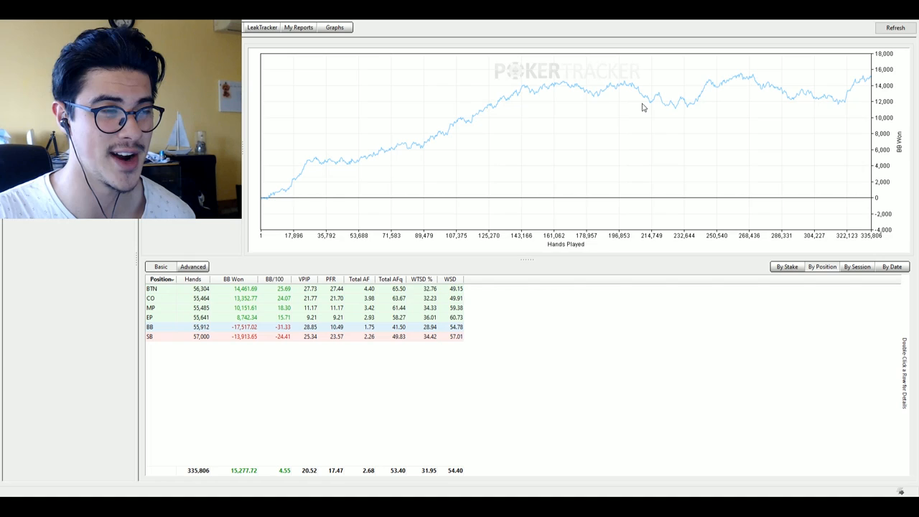
mouse_move(652, 115)
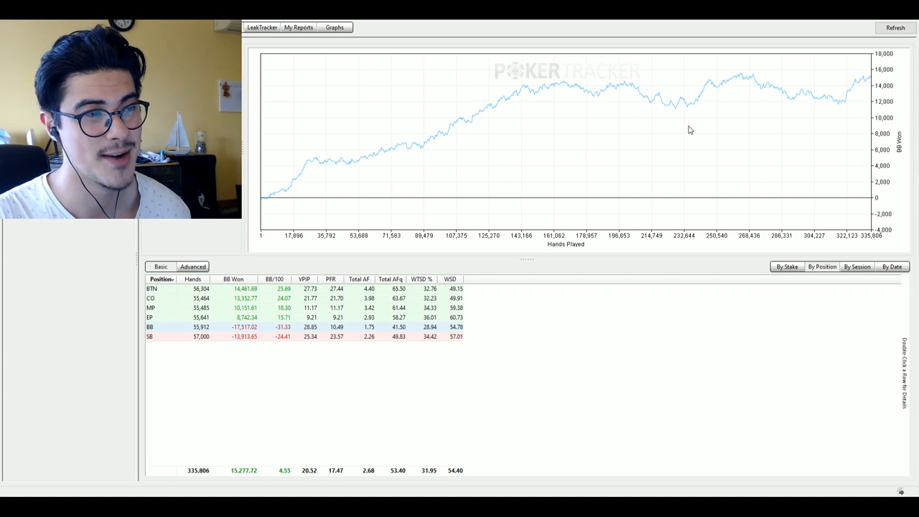
mouse_move(655, 89)
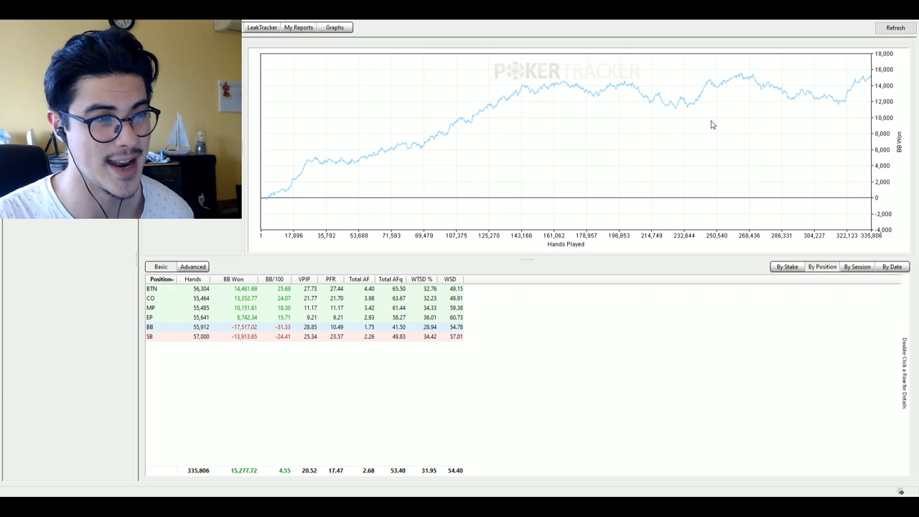
mouse_move(726, 103)
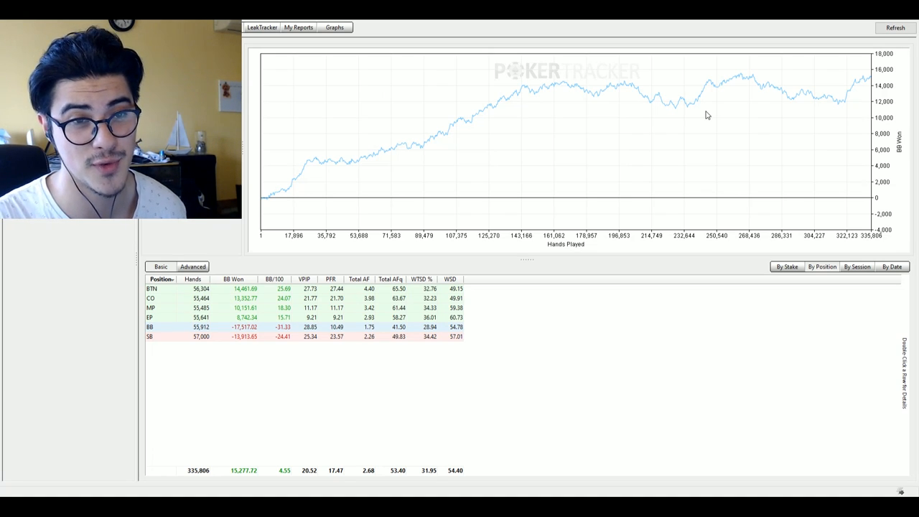
mouse_move(704, 130)
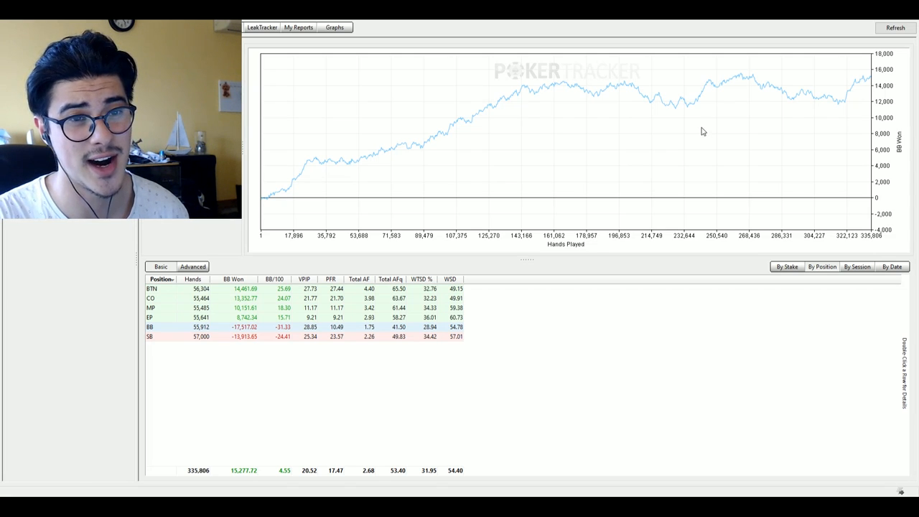
mouse_move(689, 106)
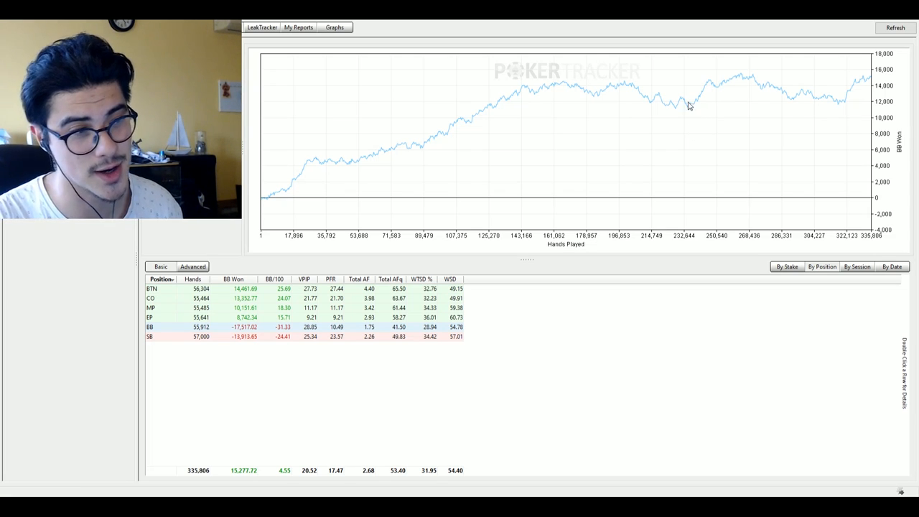
mouse_move(813, 101)
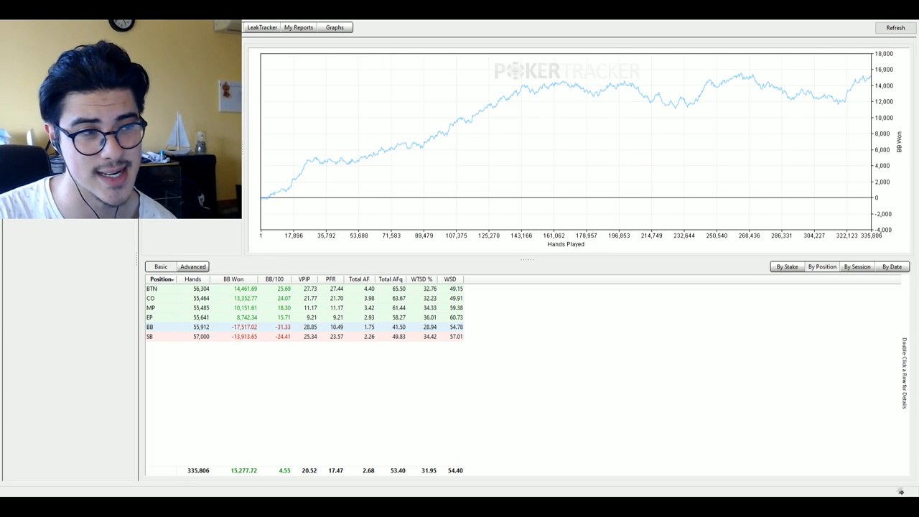
mouse_move(553, 91)
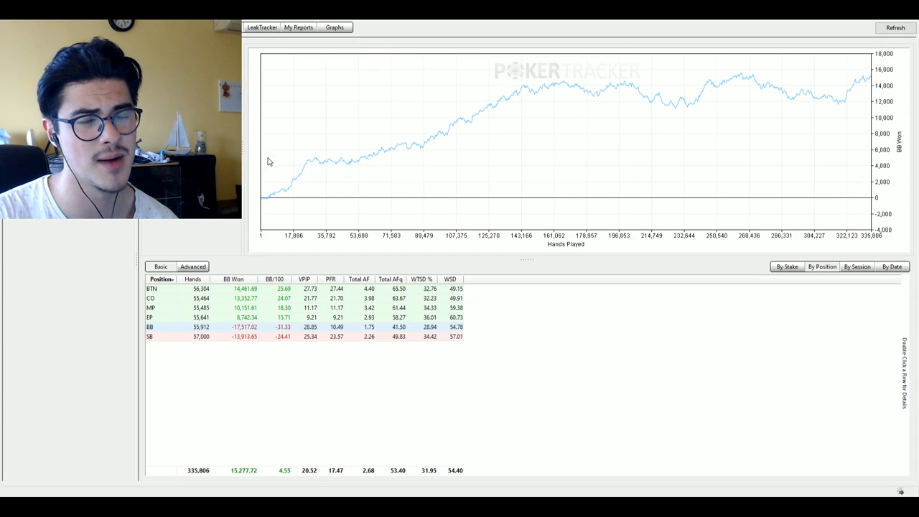
mouse_move(454, 124)
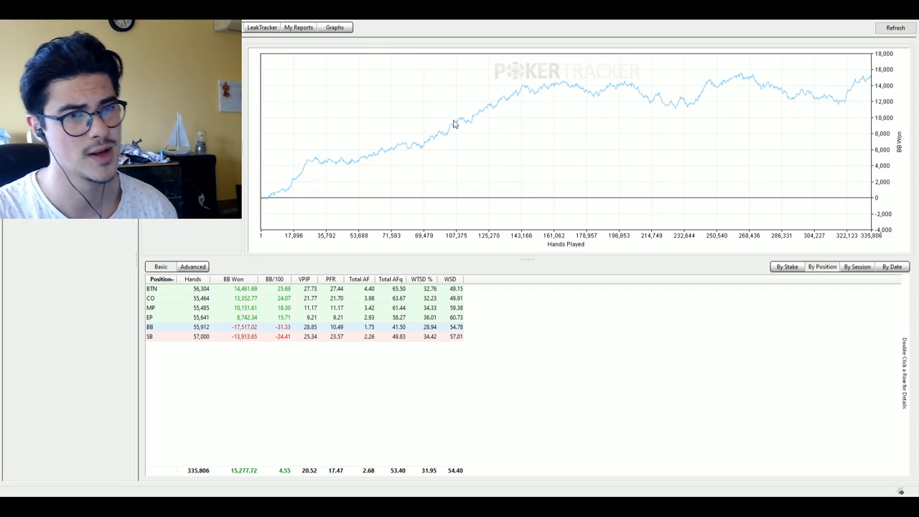